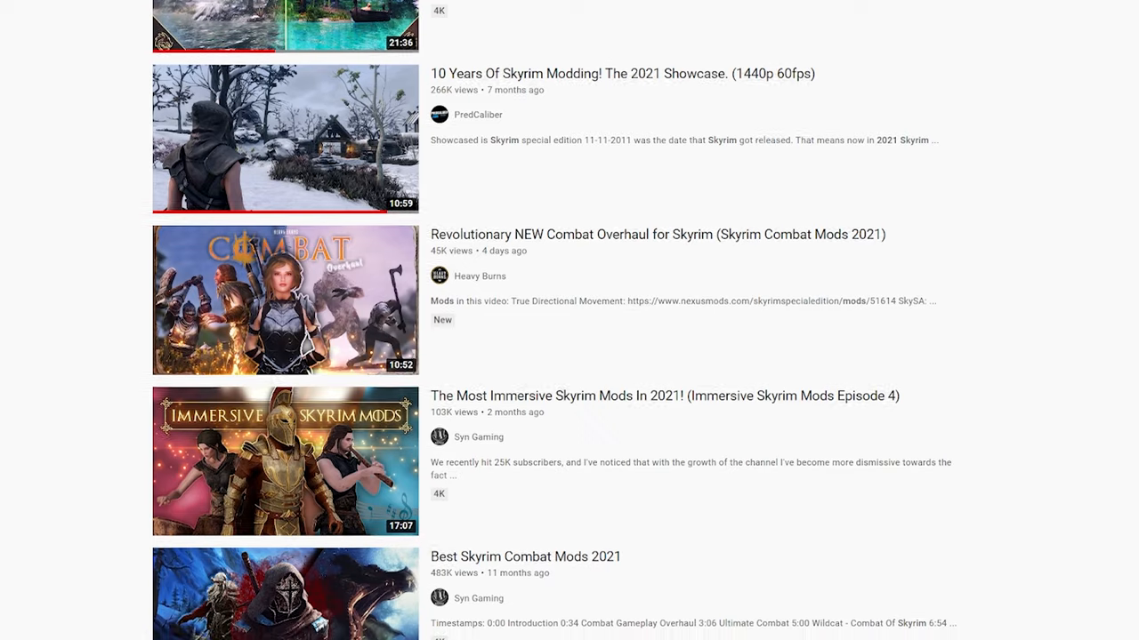
# Scroll down through the Wabbajack website page
pyautogui.scroll(-3)
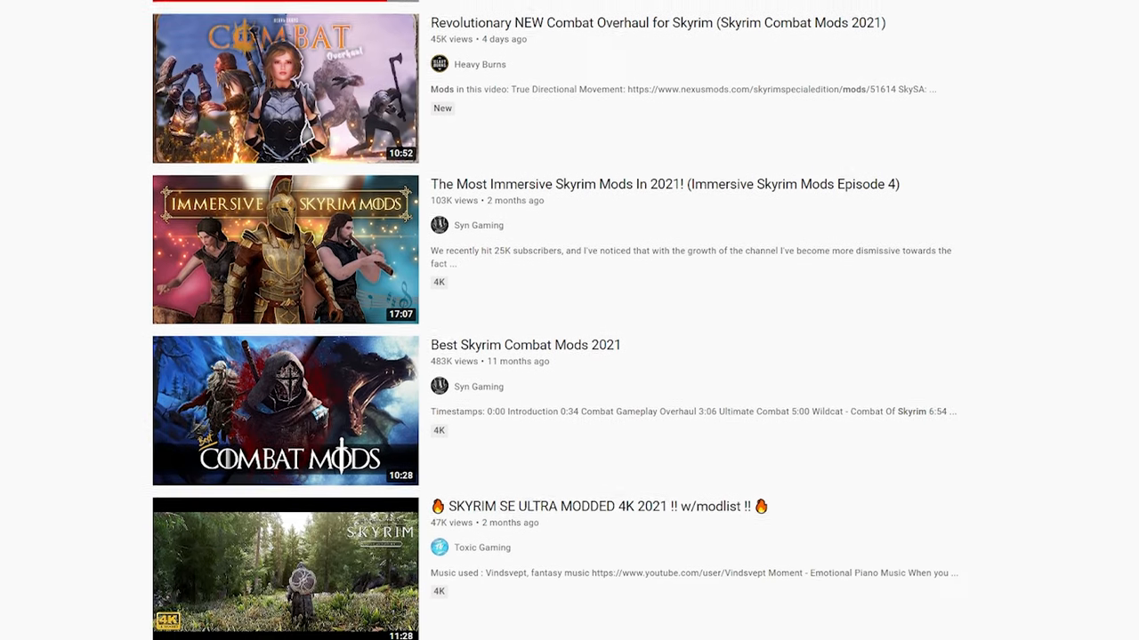
pyautogui.scroll(-3)
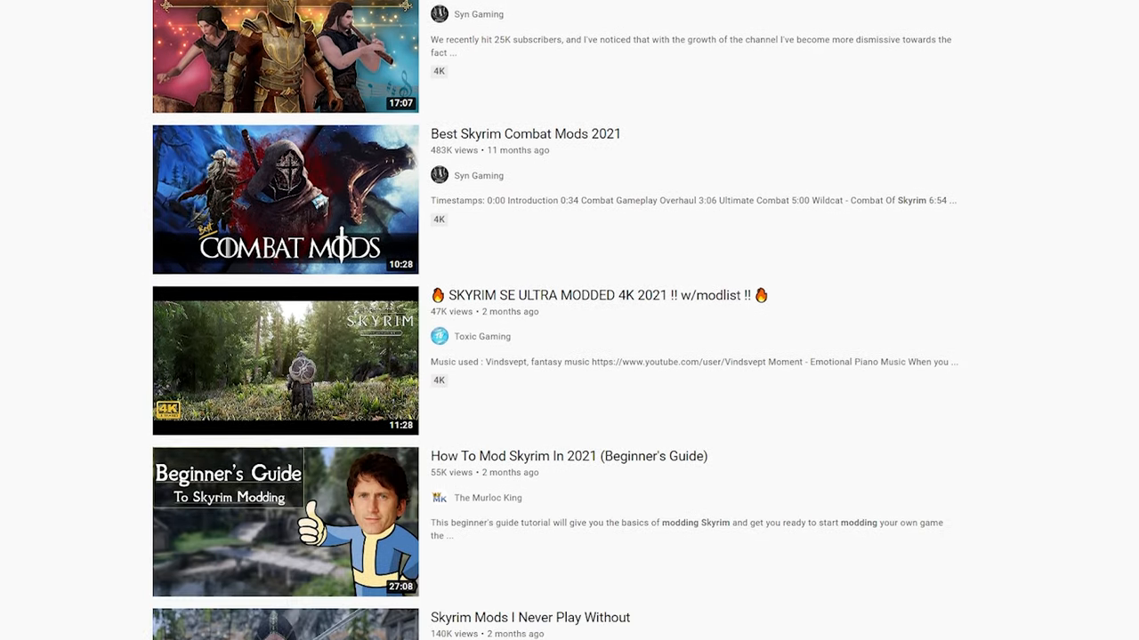
pyautogui.scroll(-3)
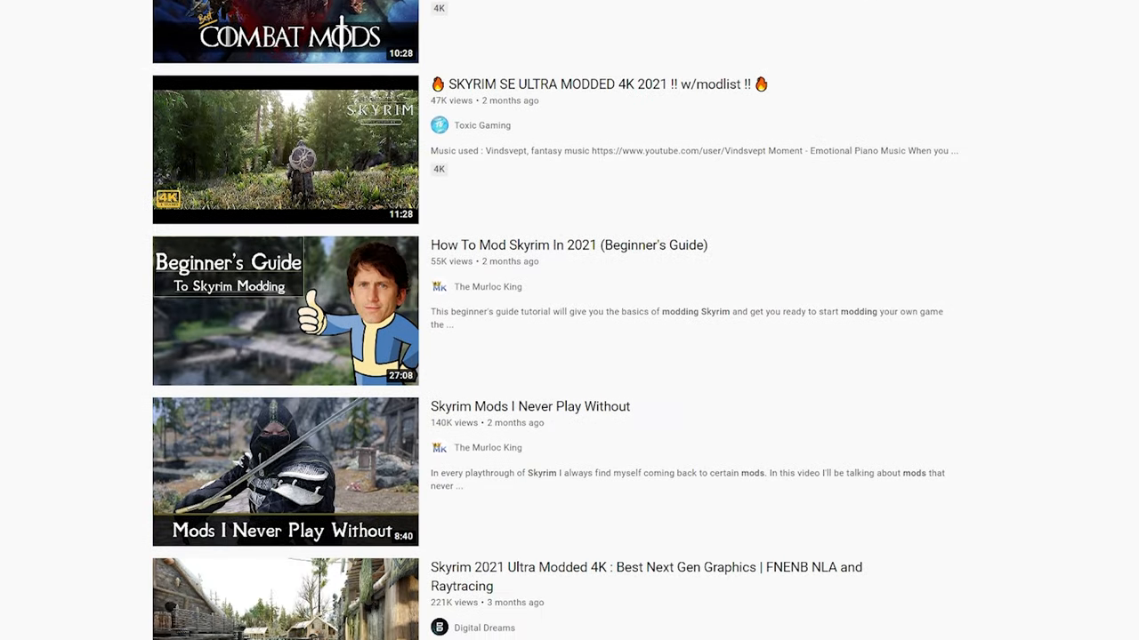
pyautogui.scroll(-3)
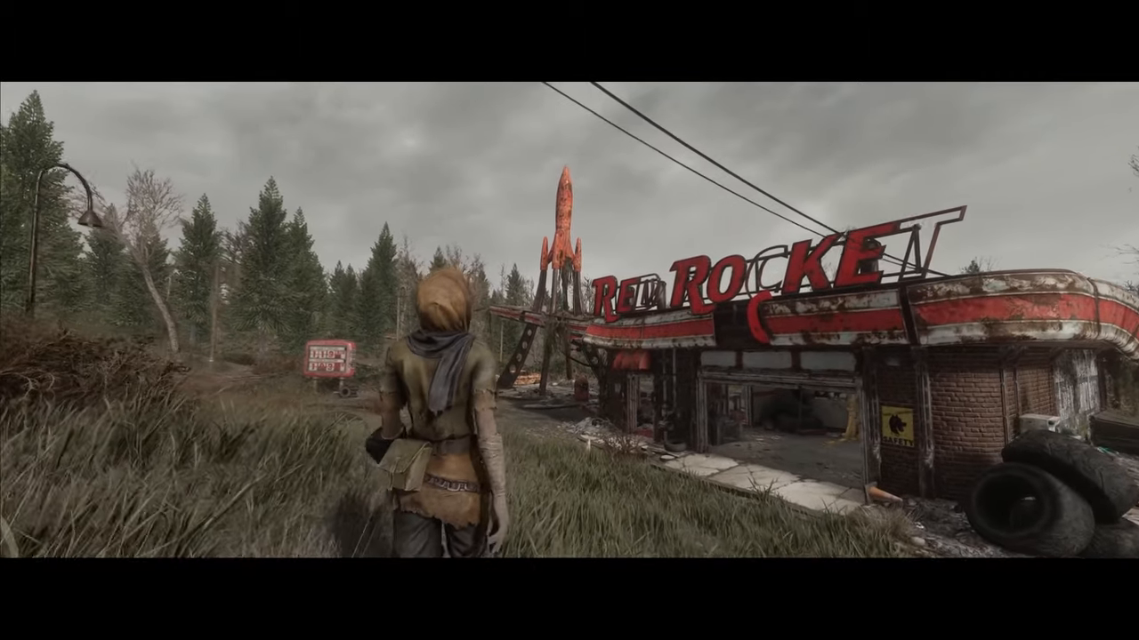
pyautogui.press('w')
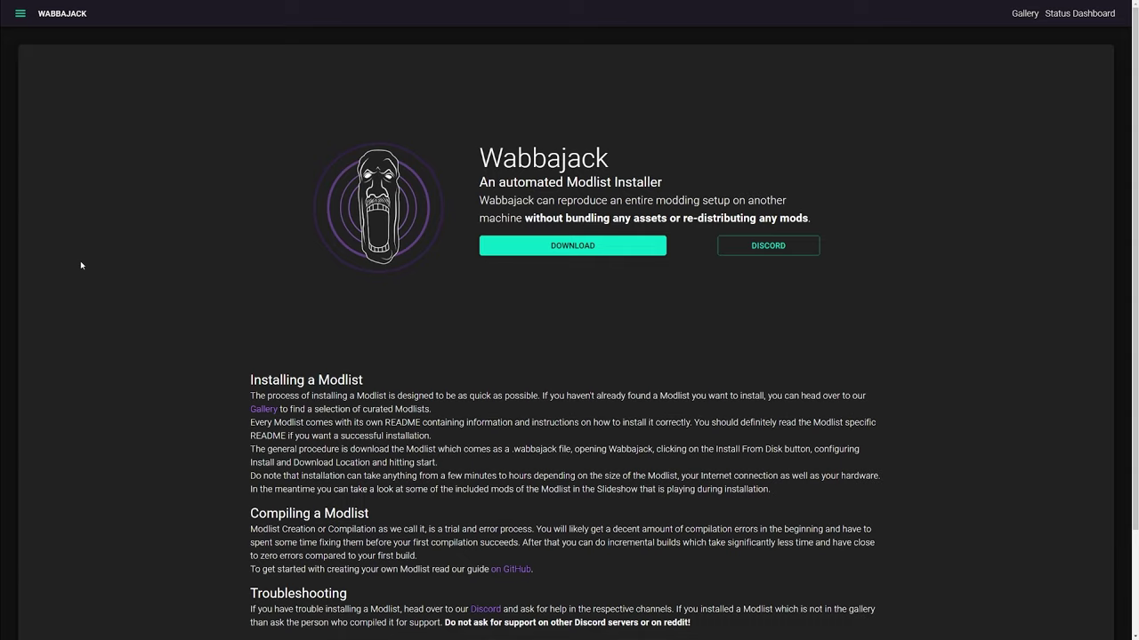
pyautogui.moveTo(116, 268)
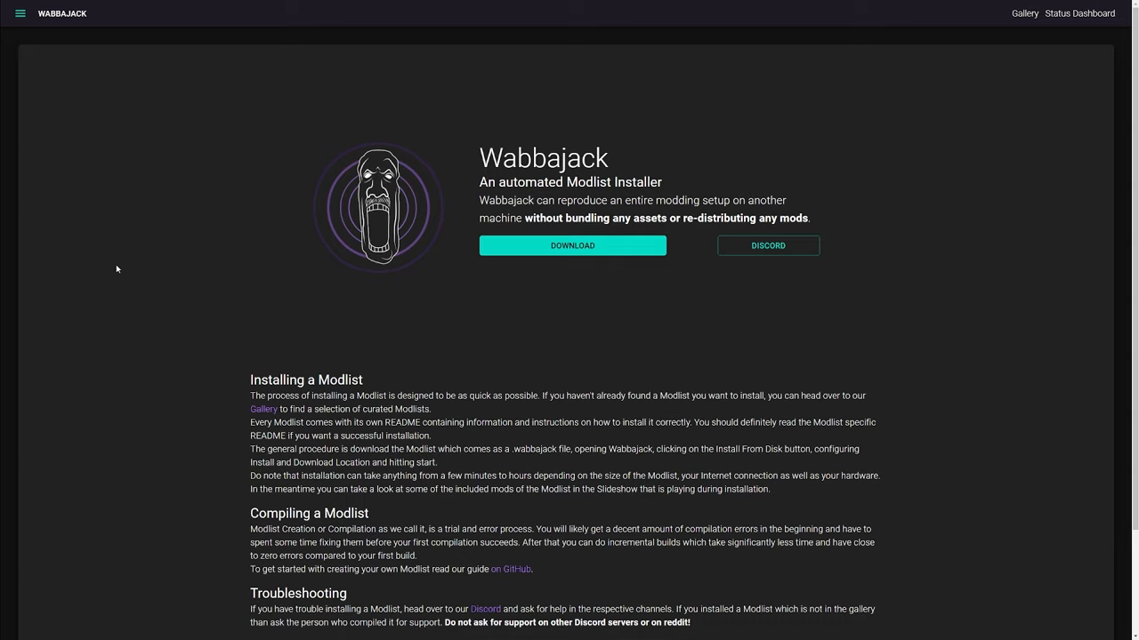
pyautogui.moveTo(1024, 14)
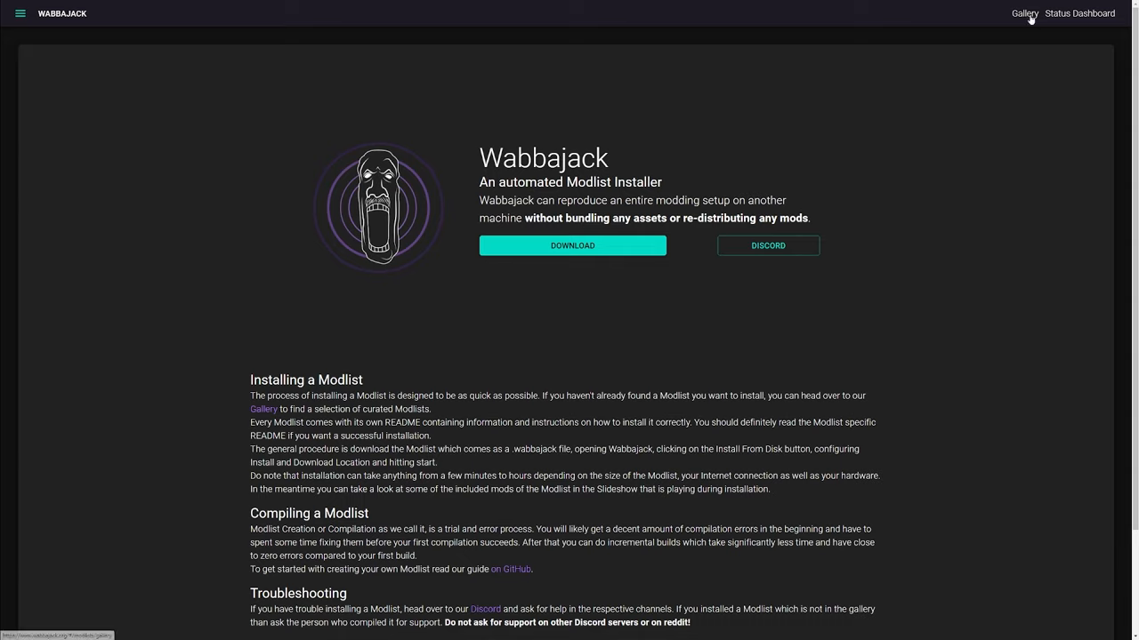
# Filter the website's modlist gallery to Fallout 4 and scroll through the results
pyautogui.click(1020, 13)
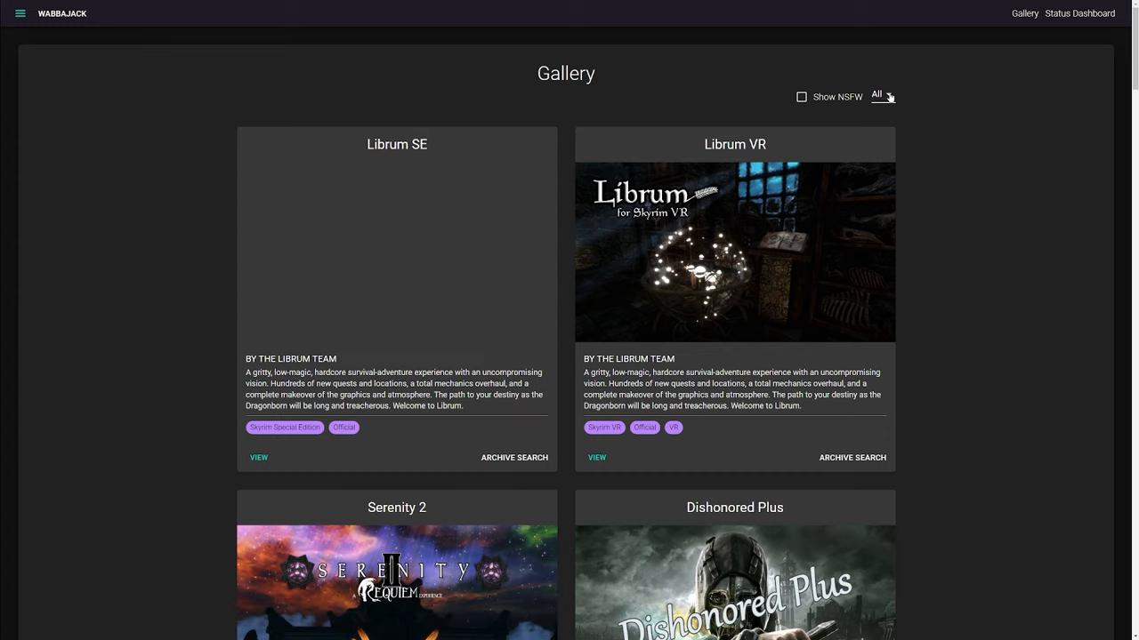
pyautogui.click(882, 96)
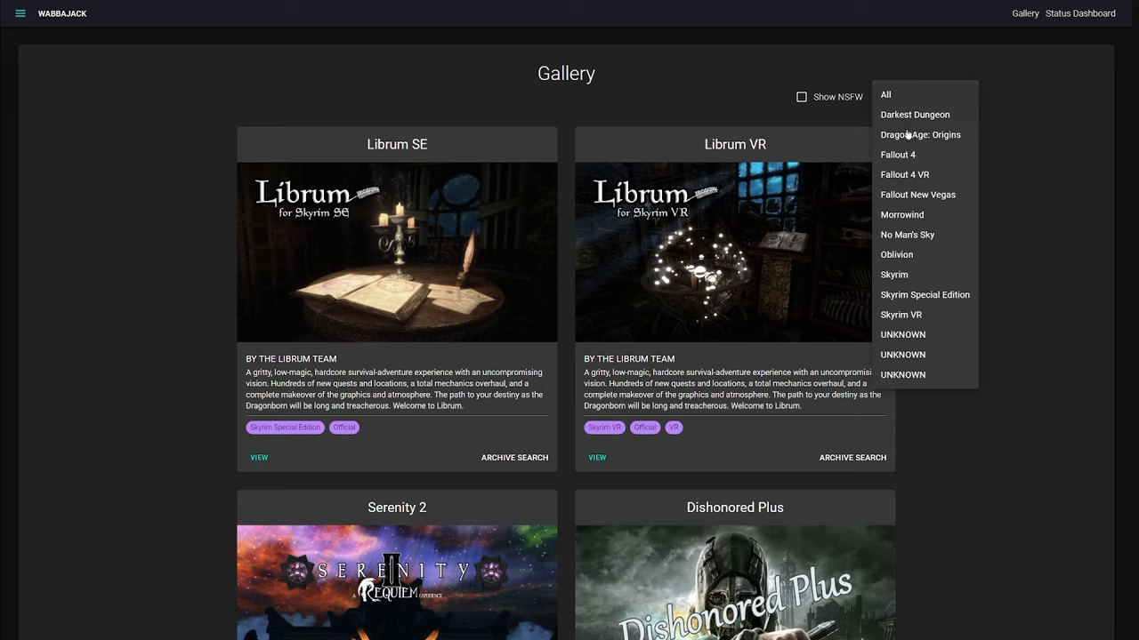
pyautogui.moveTo(909, 325)
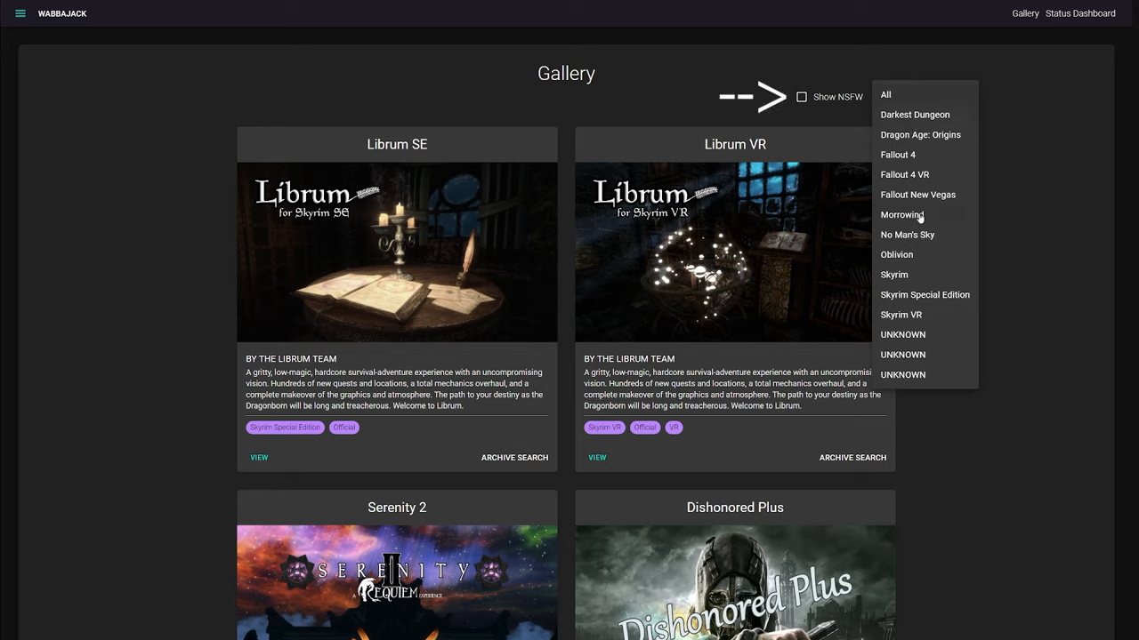
pyautogui.click(898, 154)
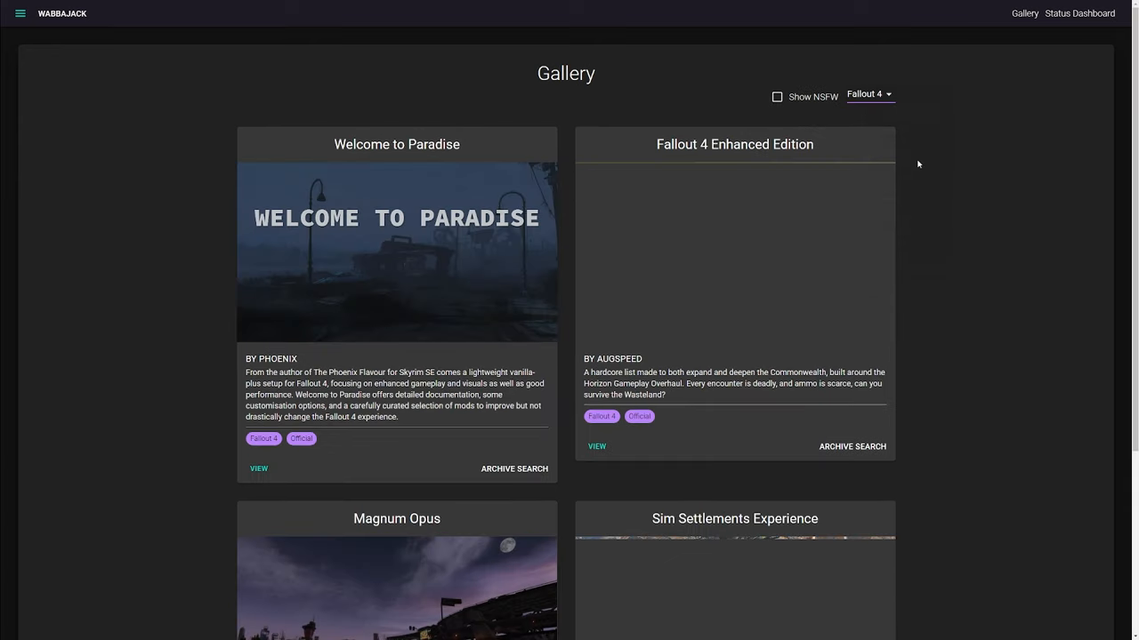
pyautogui.scroll(-3)
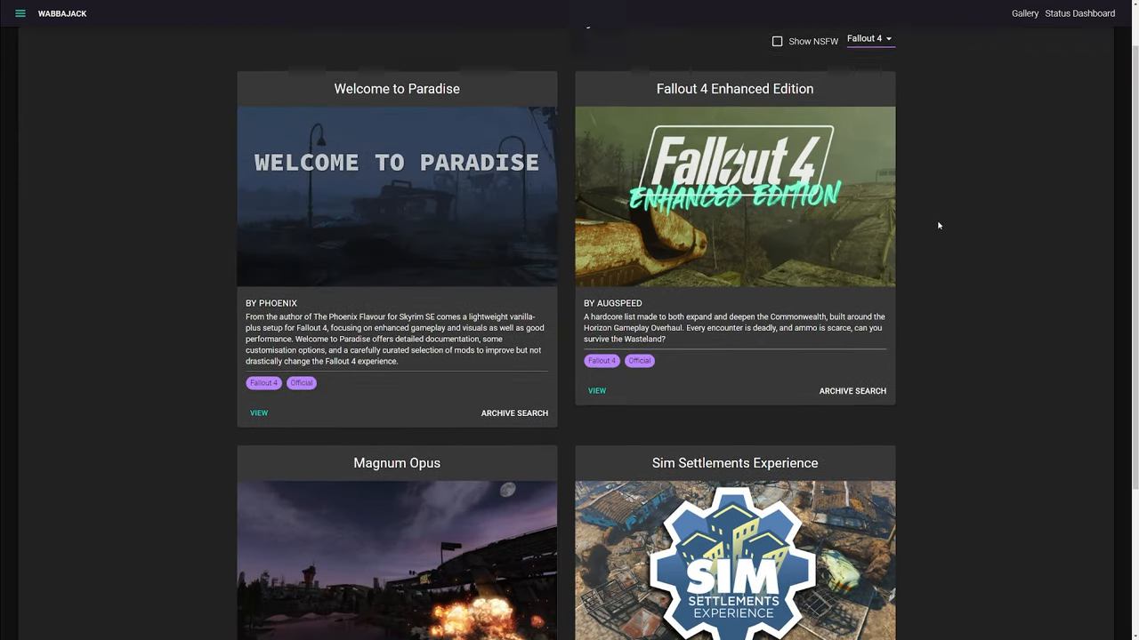
pyautogui.scroll(-3)
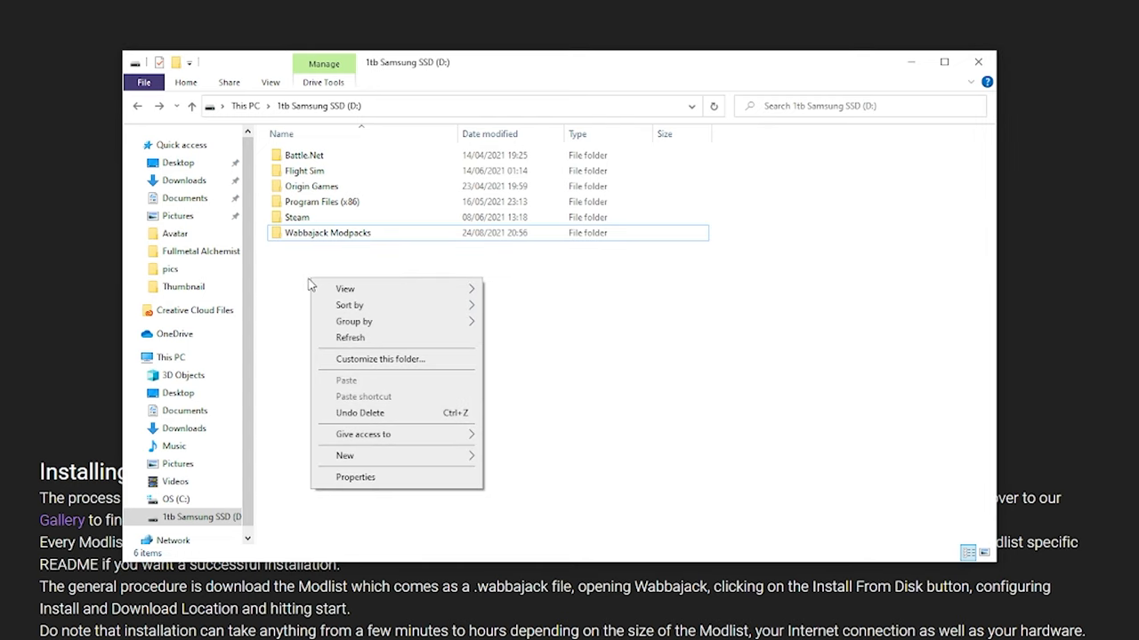
pyautogui.moveTo(345, 455)
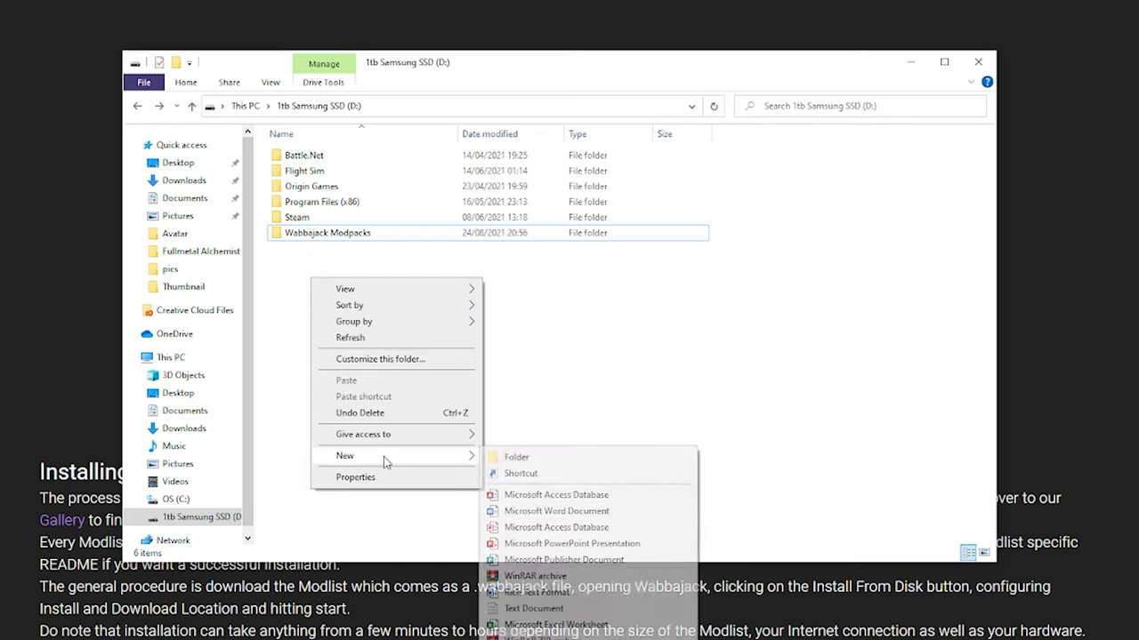
# Make a 'Wabbajack' folder on D:, move Wabbajack.exe into it and launch it
pyautogui.click(516, 458)
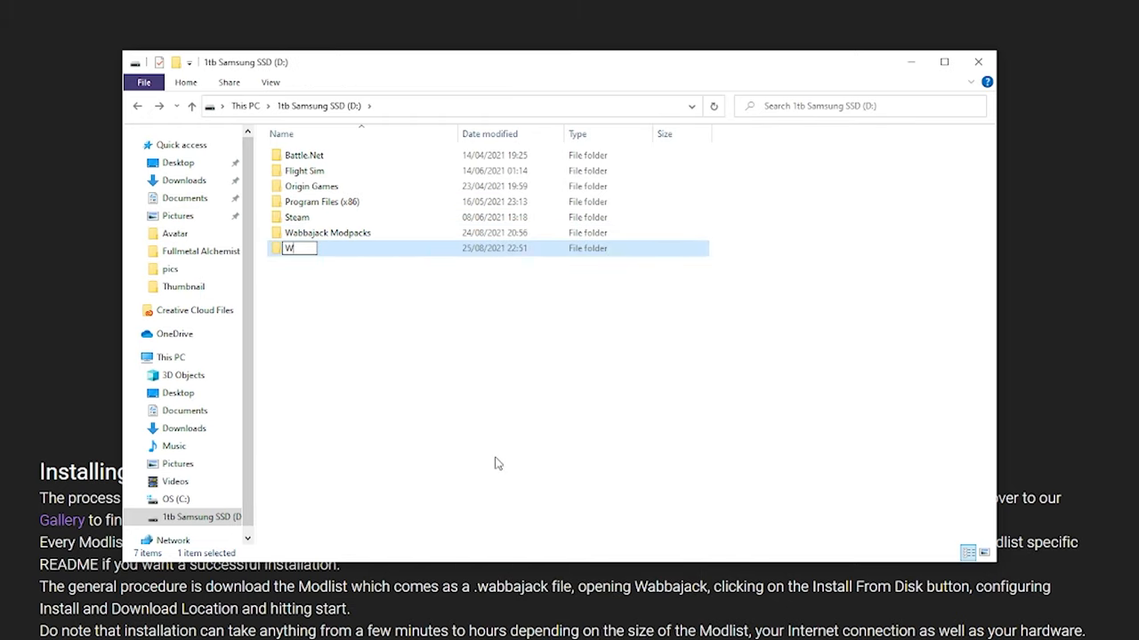
pyautogui.write('abbajack')
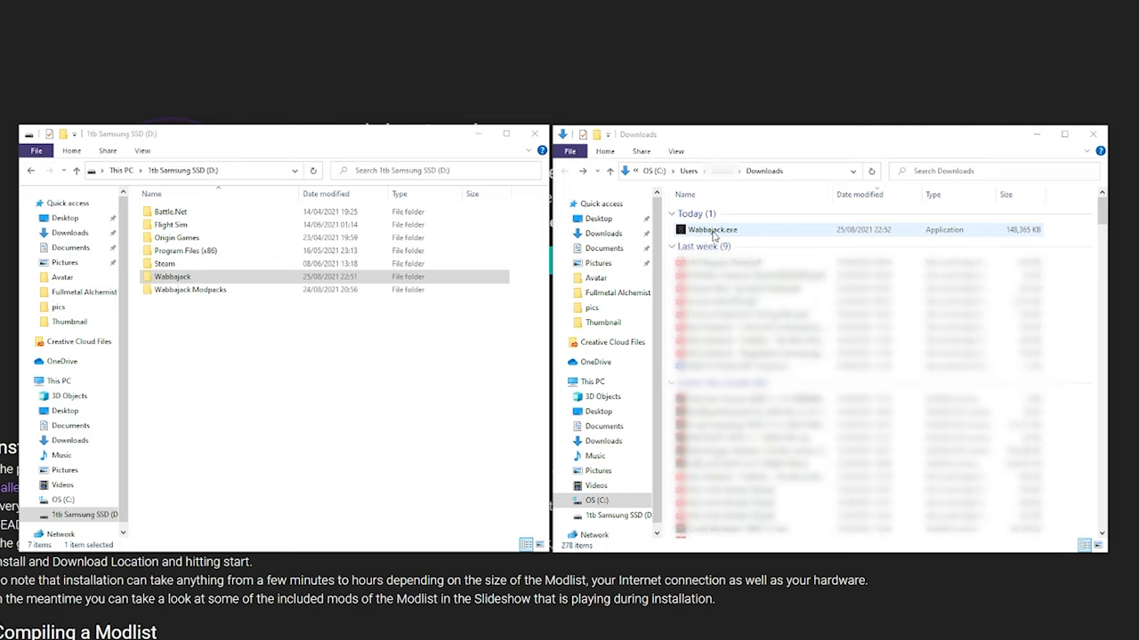
pyautogui.click(171, 277)
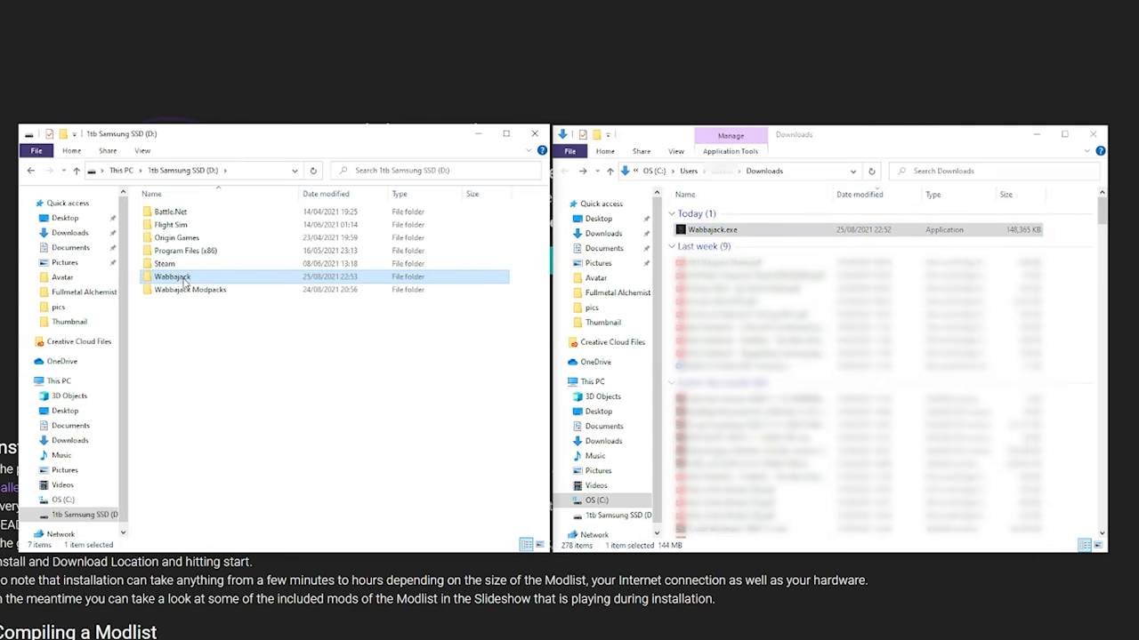
pyautogui.doubleClick(171, 277)
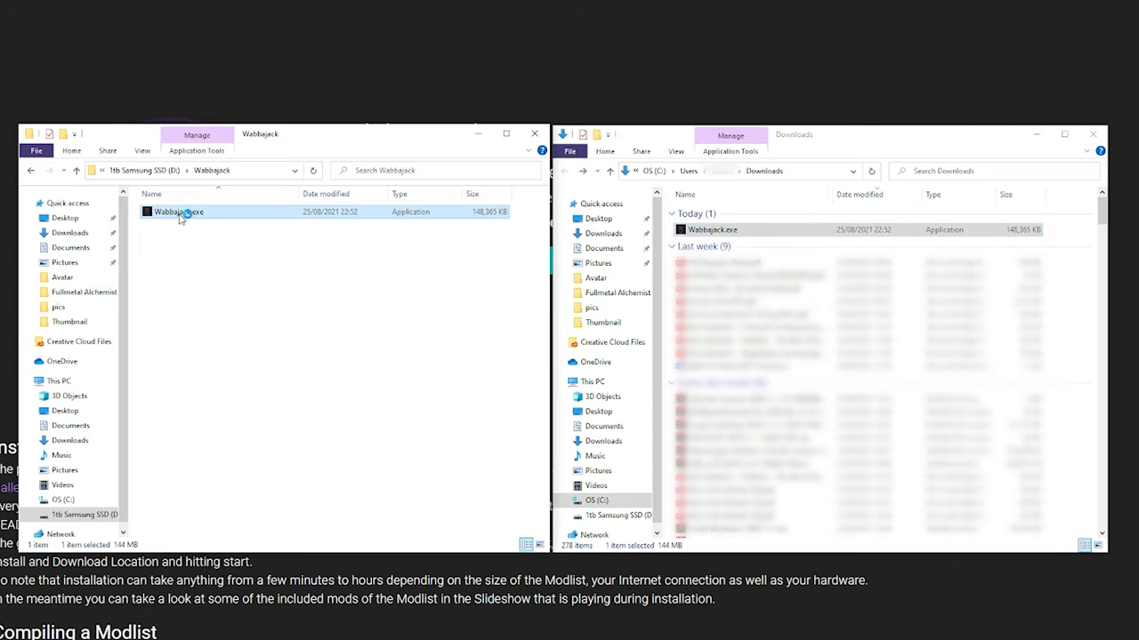
pyautogui.doubleClick(178, 212)
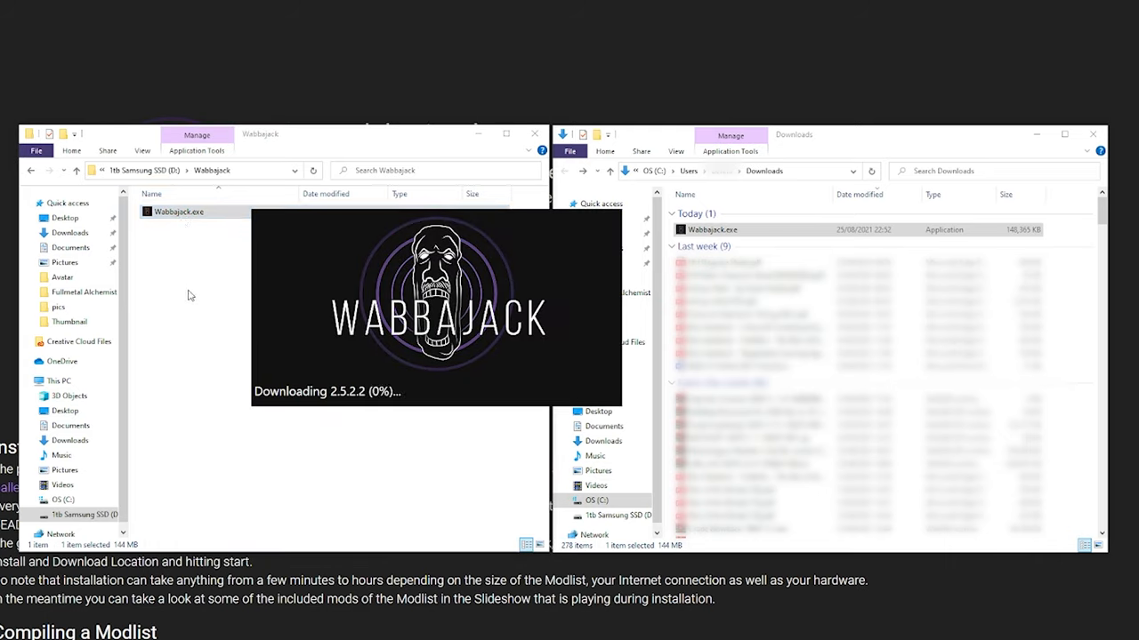
pyautogui.moveTo(189, 335)
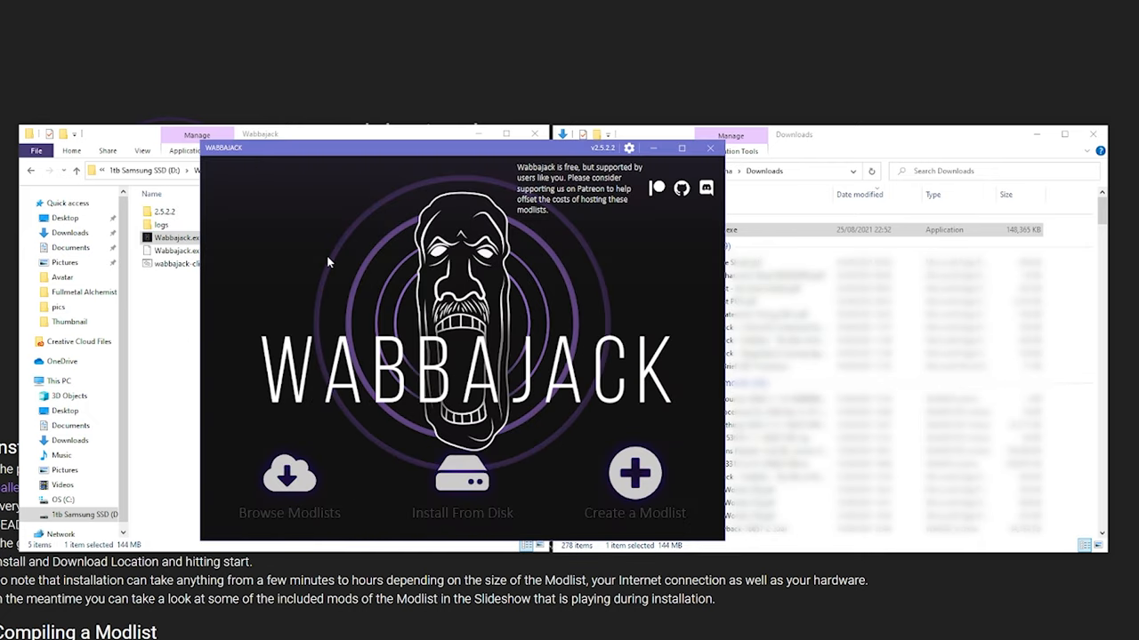
pyautogui.moveTo(605, 153)
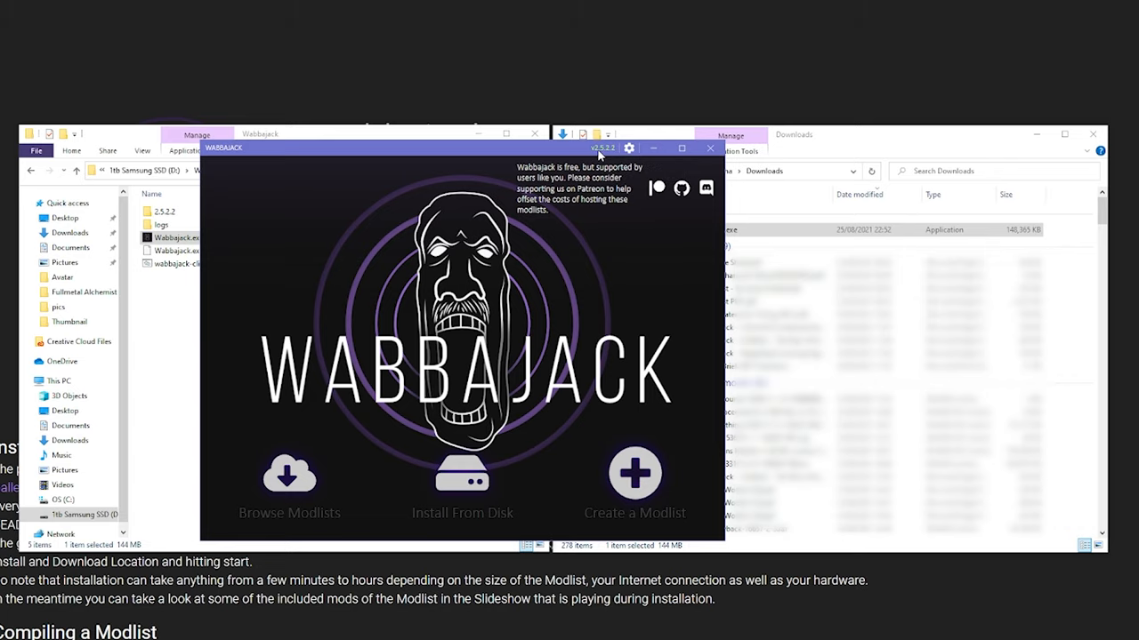
pyautogui.moveTo(625, 149)
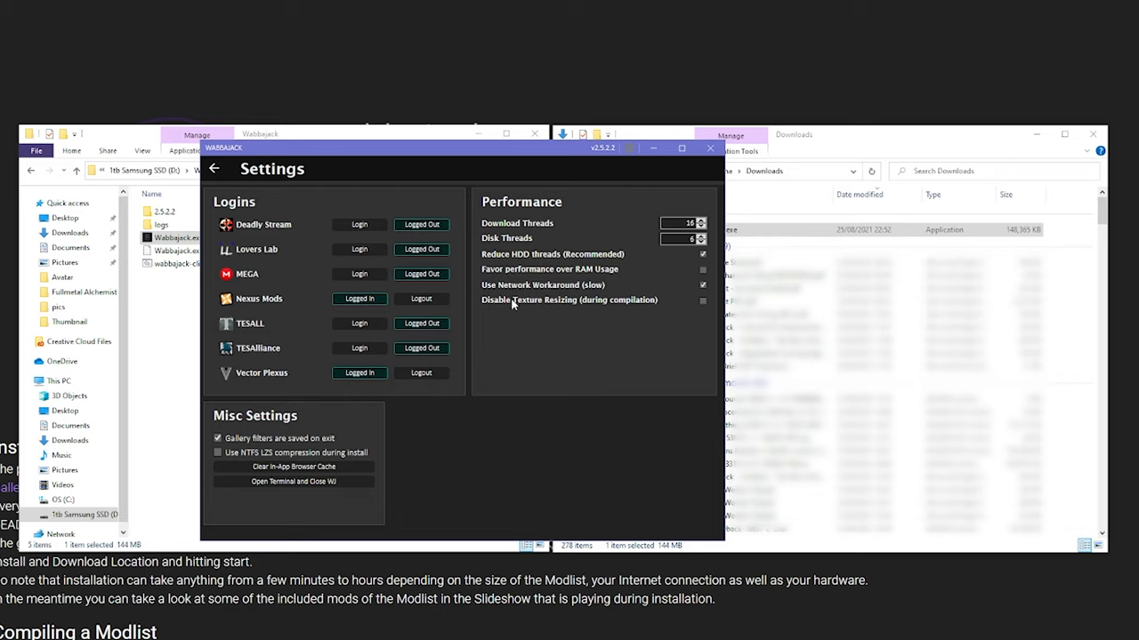
pyautogui.moveTo(359, 299)
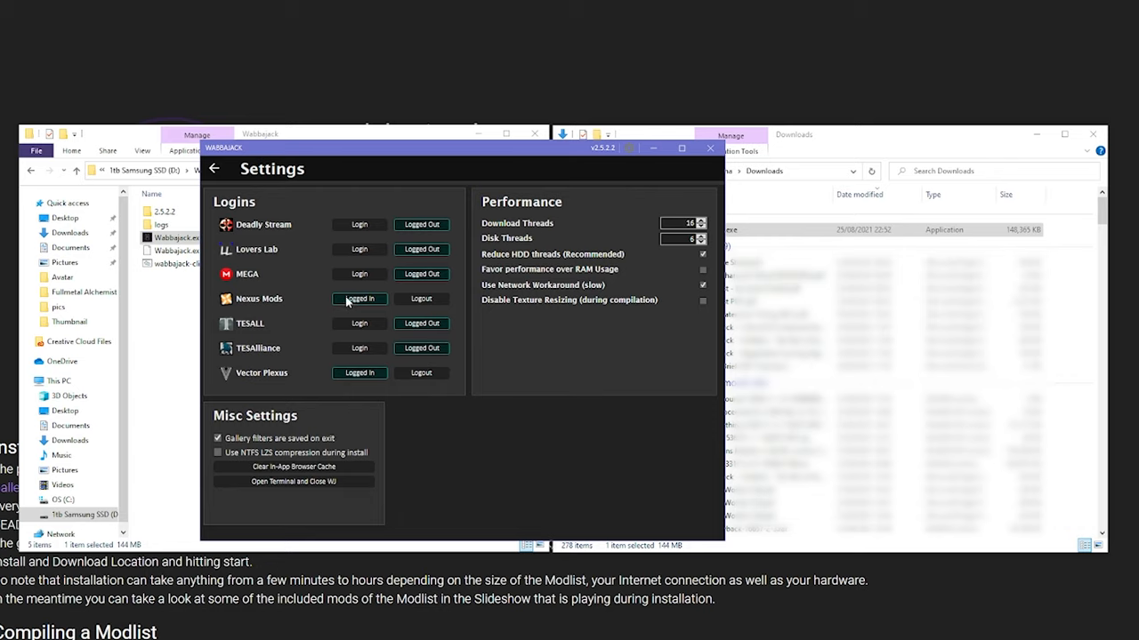
pyautogui.moveTo(344, 303)
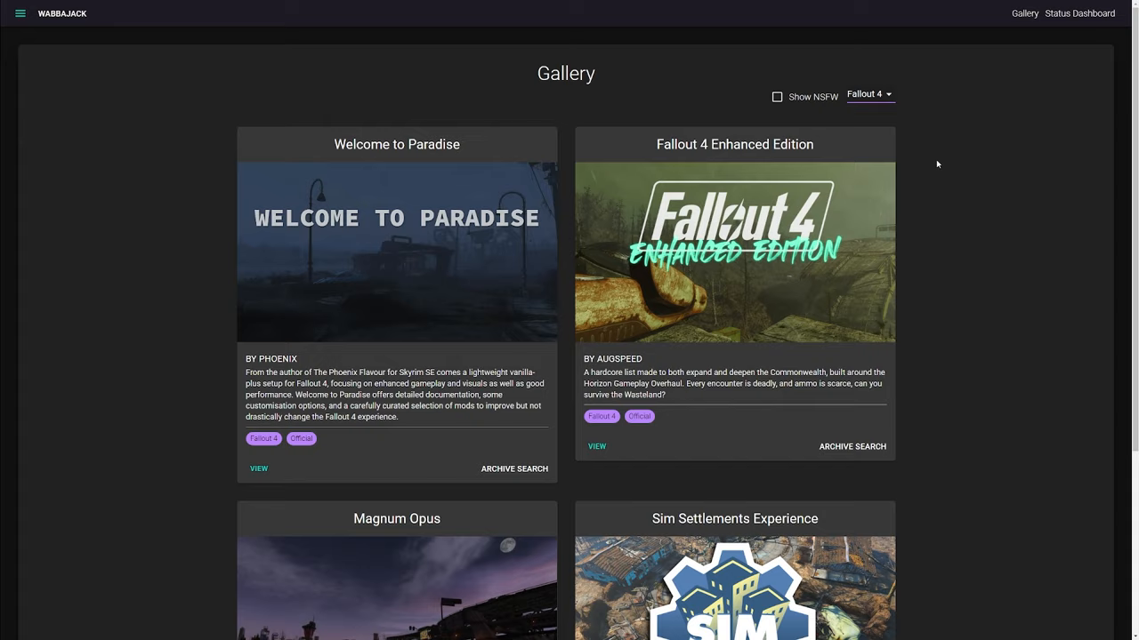
# View the Fallout 4 Enhanced Edition card and scroll through its description and requirements
pyautogui.scroll(-3)
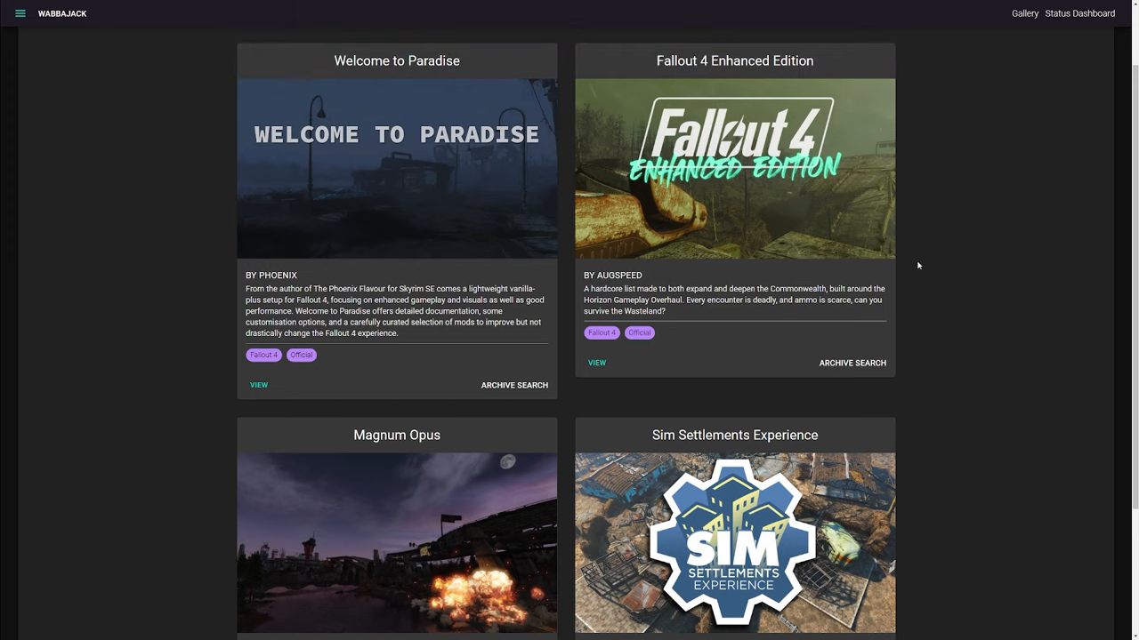
pyautogui.click(596, 363)
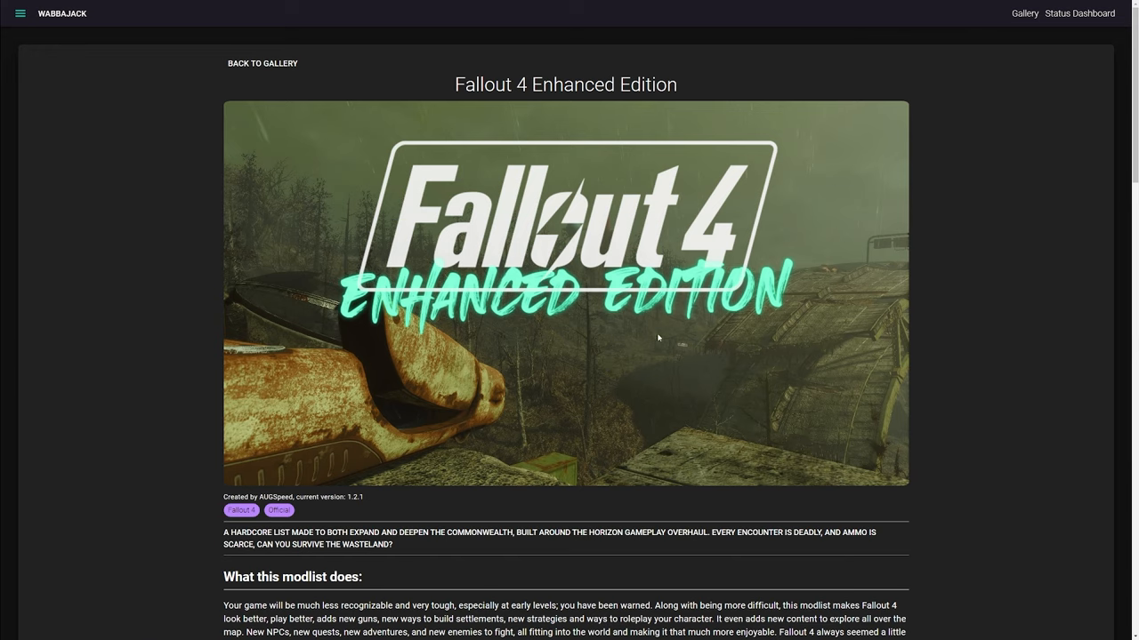
pyautogui.scroll(-3)
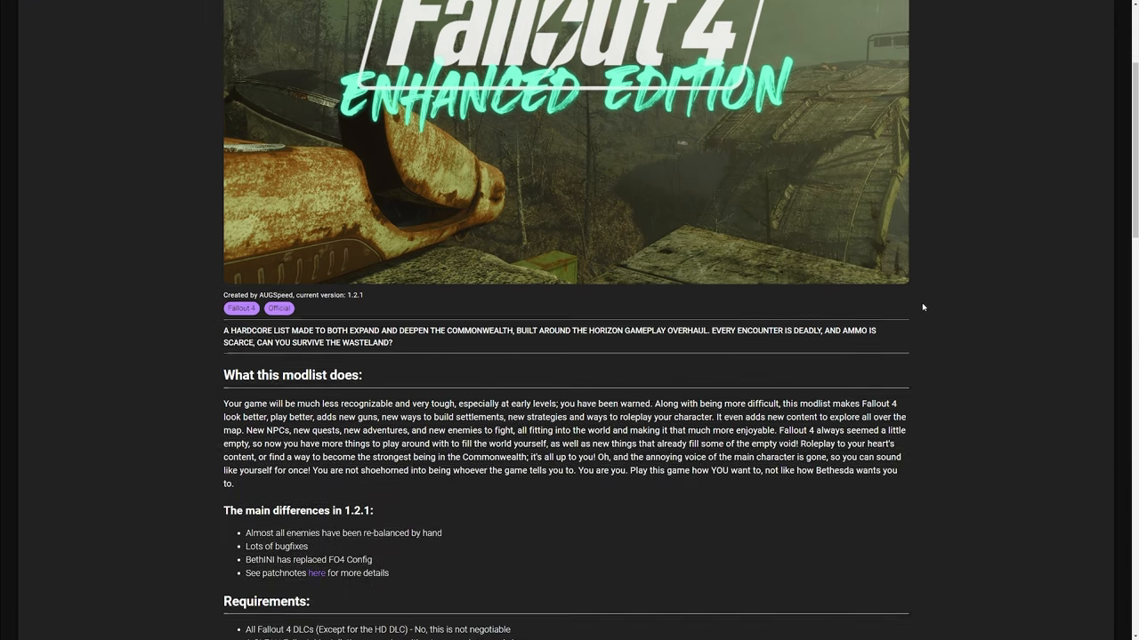
pyautogui.scroll(-3)
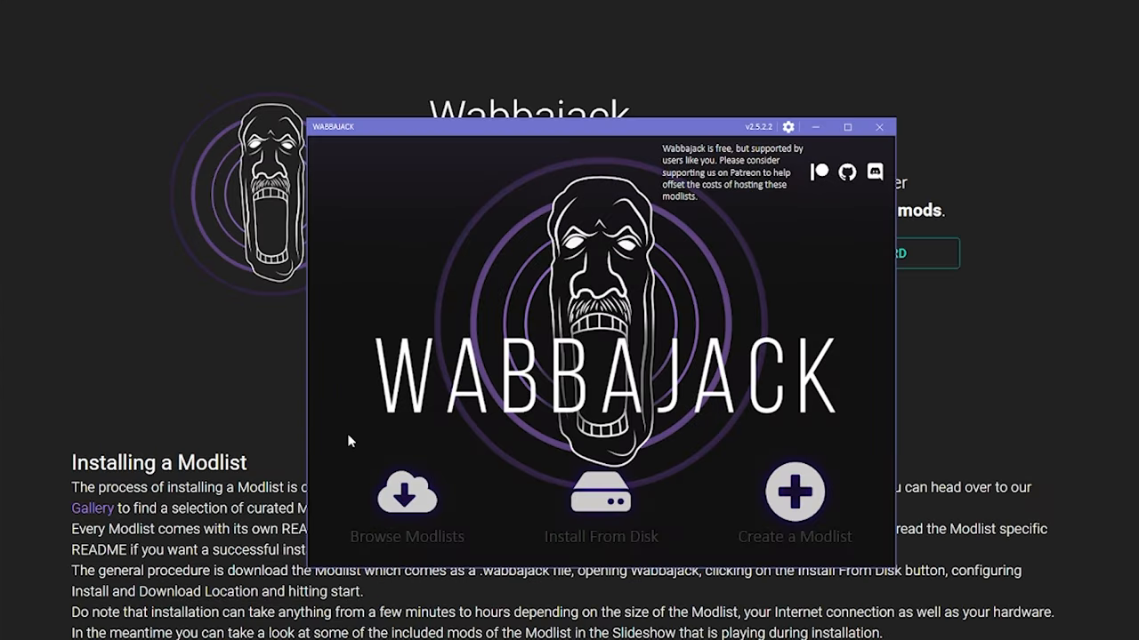
pyautogui.moveTo(402, 507)
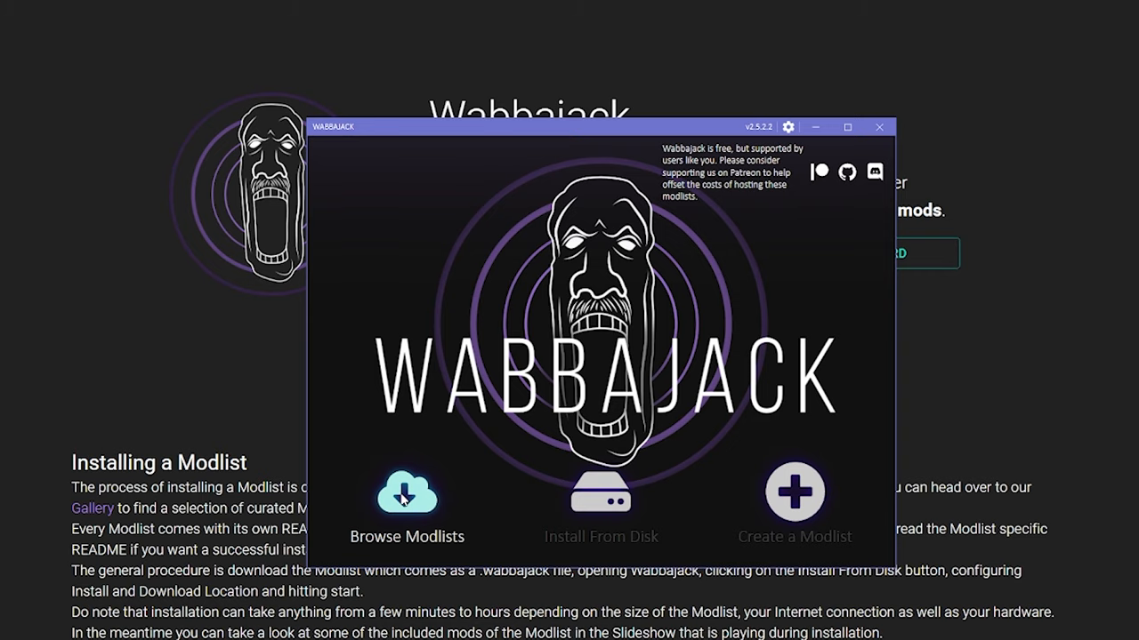
# Browse modlists filtered to Skyrim Special Edition, scrolling past Enderal - My Way toward QWEST!
pyautogui.click(409, 498)
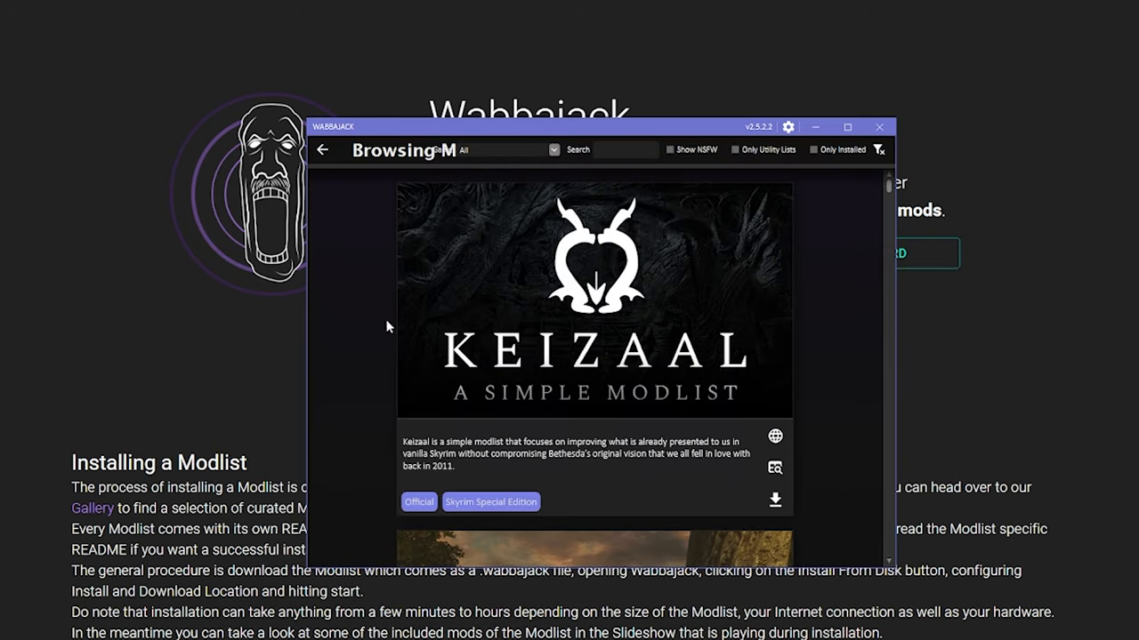
pyautogui.moveTo(403, 185)
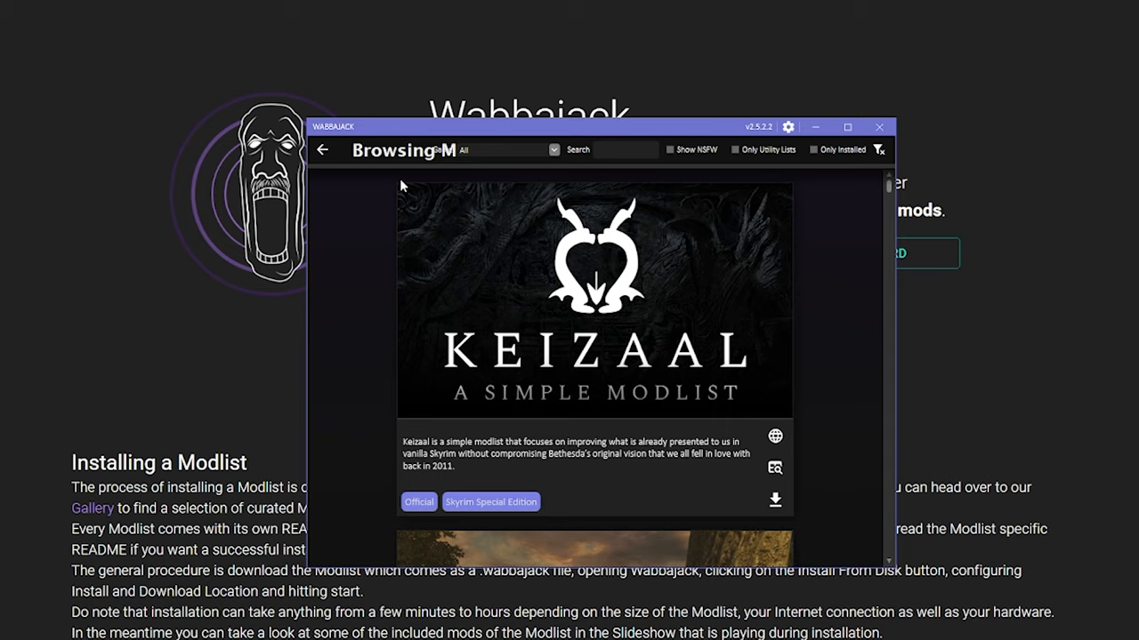
pyautogui.moveTo(551, 153)
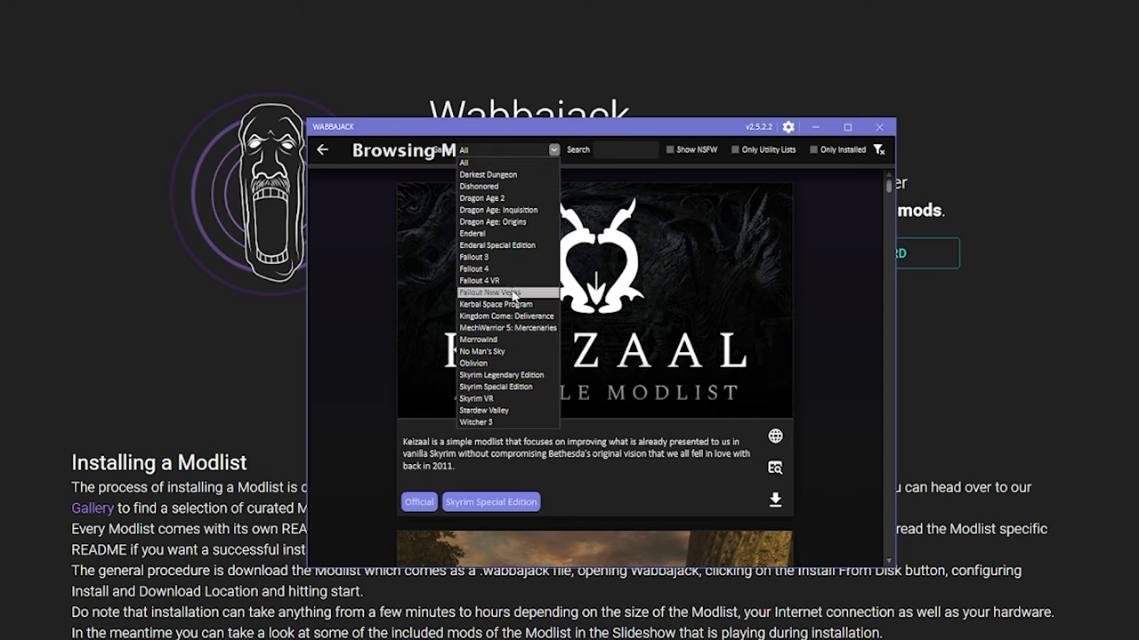
pyautogui.click(494, 386)
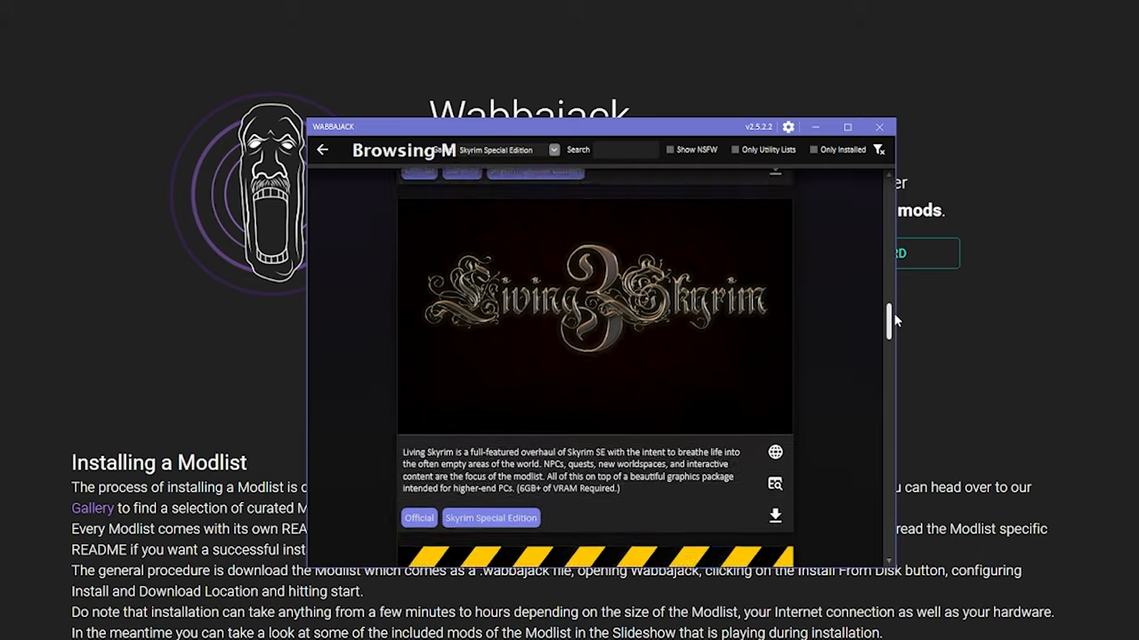
pyautogui.scroll(-3)
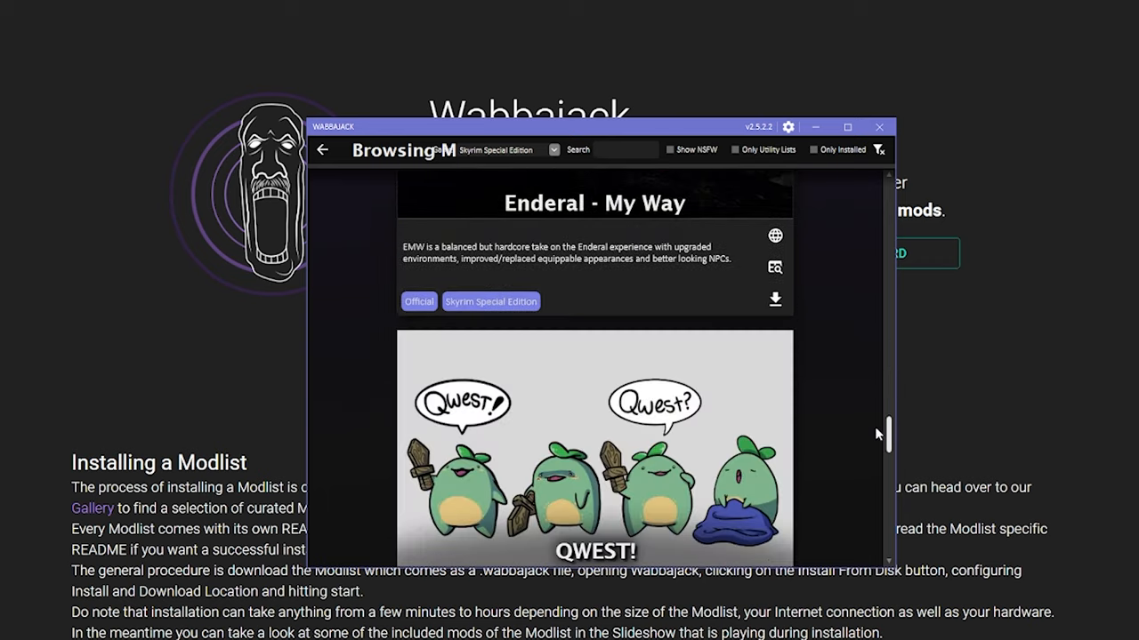
pyautogui.scroll(-3)
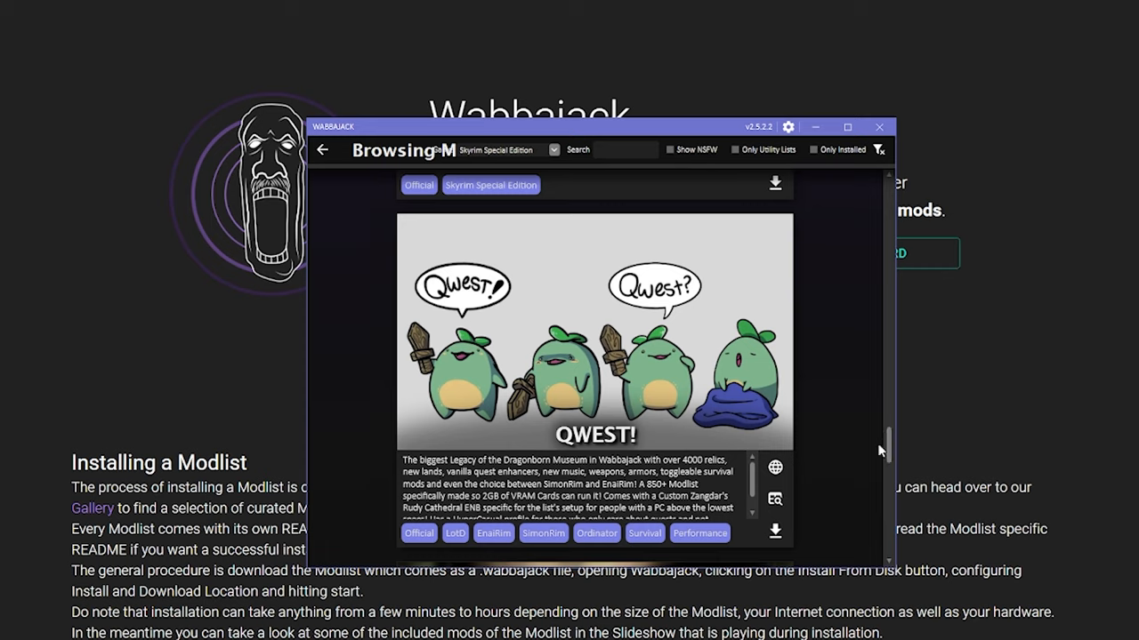
pyautogui.moveTo(774, 530)
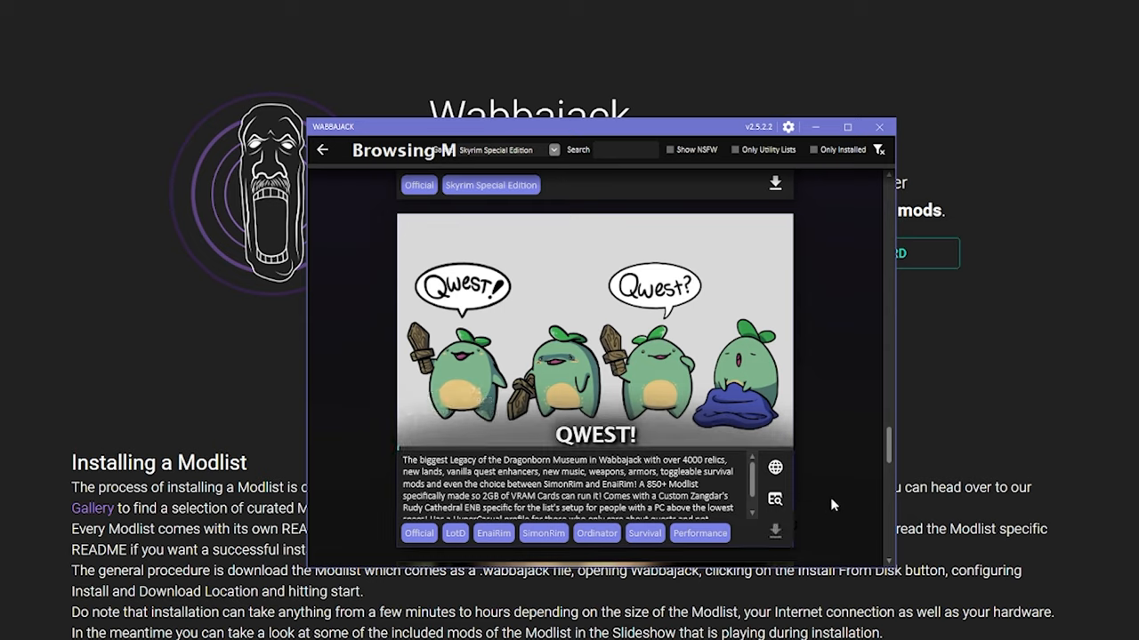
pyautogui.moveTo(494, 430)
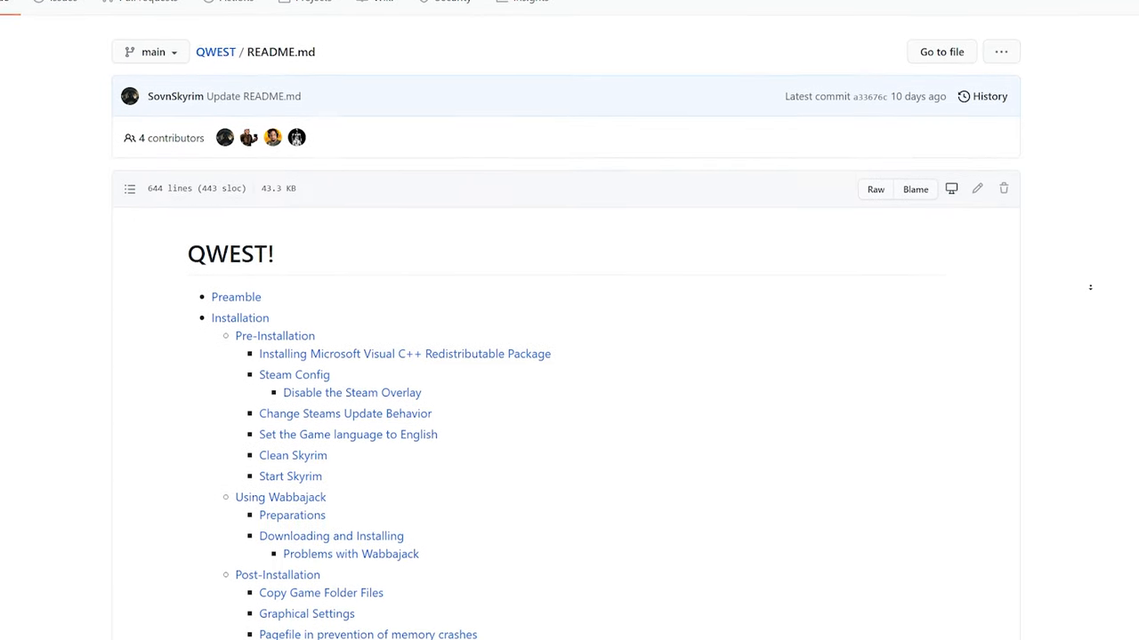
# Scroll through the README's Steam, Clean Skyrim and Using Wabbajack sections
pyautogui.scroll(-3)
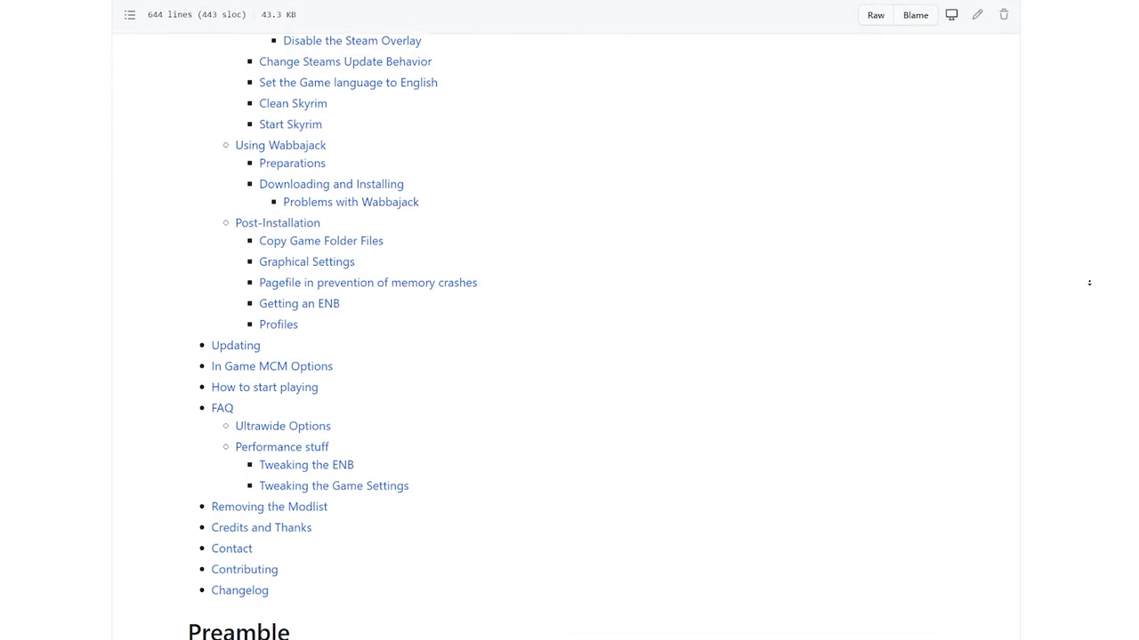
pyautogui.scroll(-3)
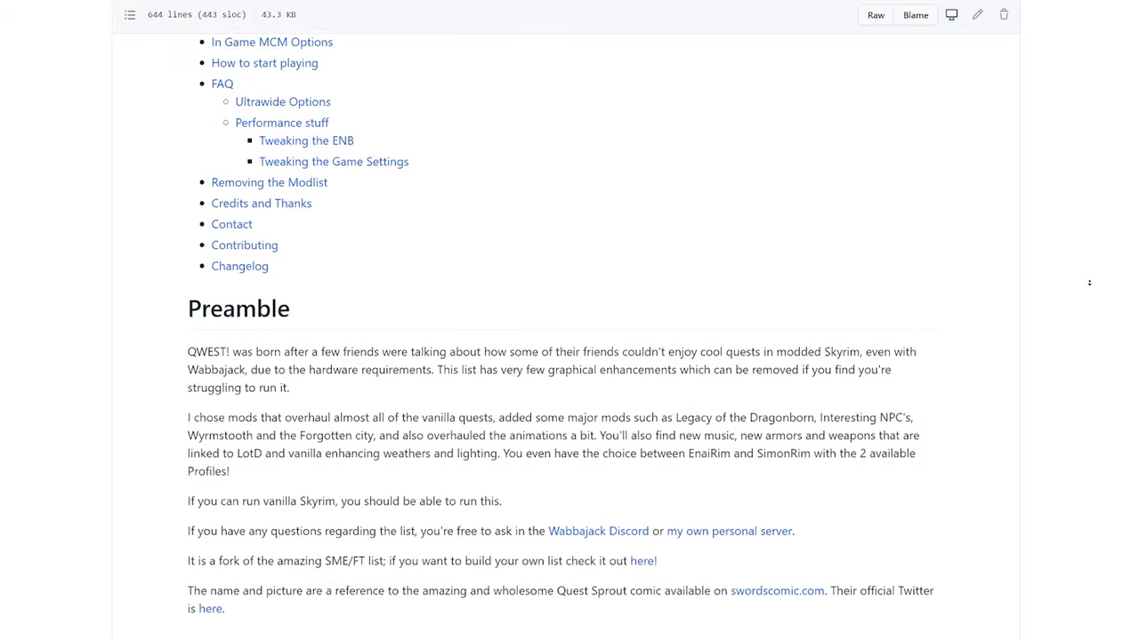
pyautogui.scroll(-3)
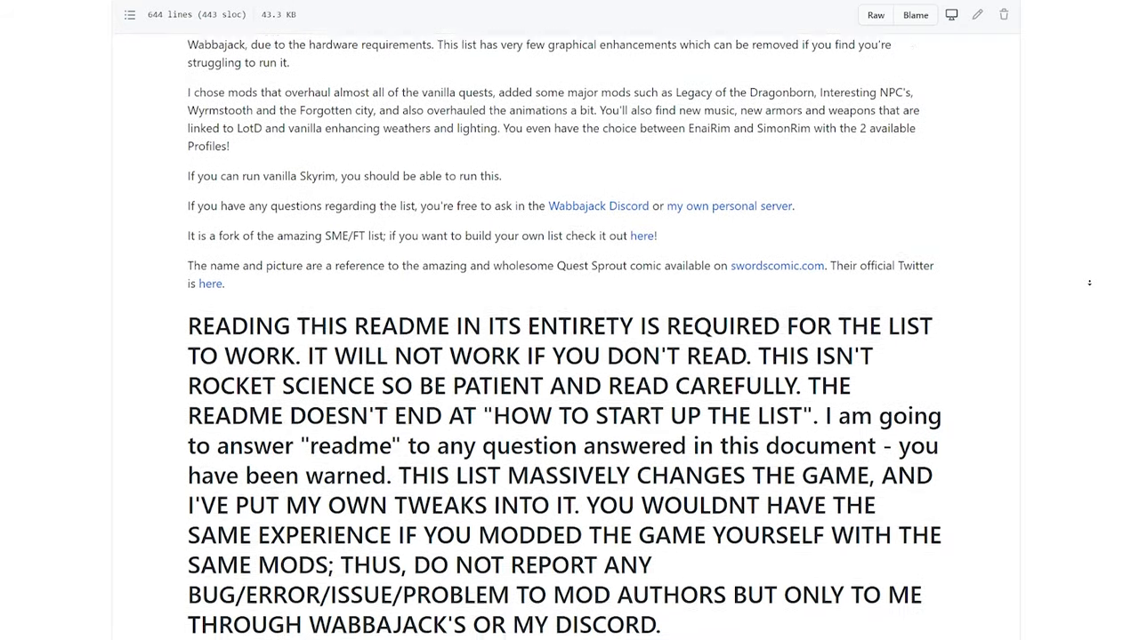
pyautogui.scroll(-3)
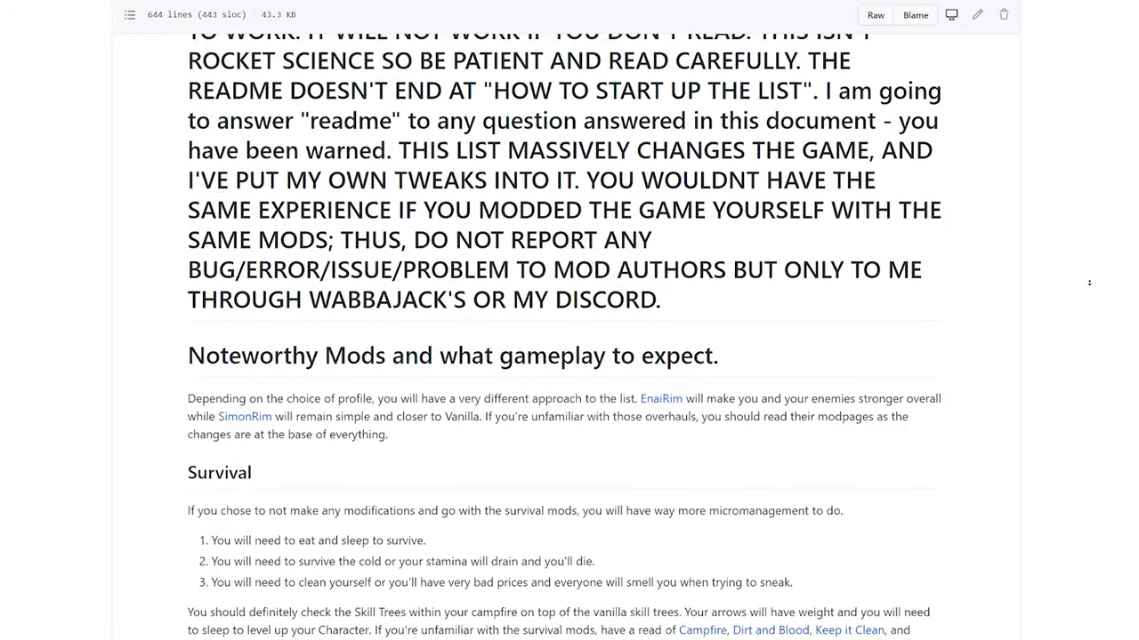
pyautogui.scroll(-3)
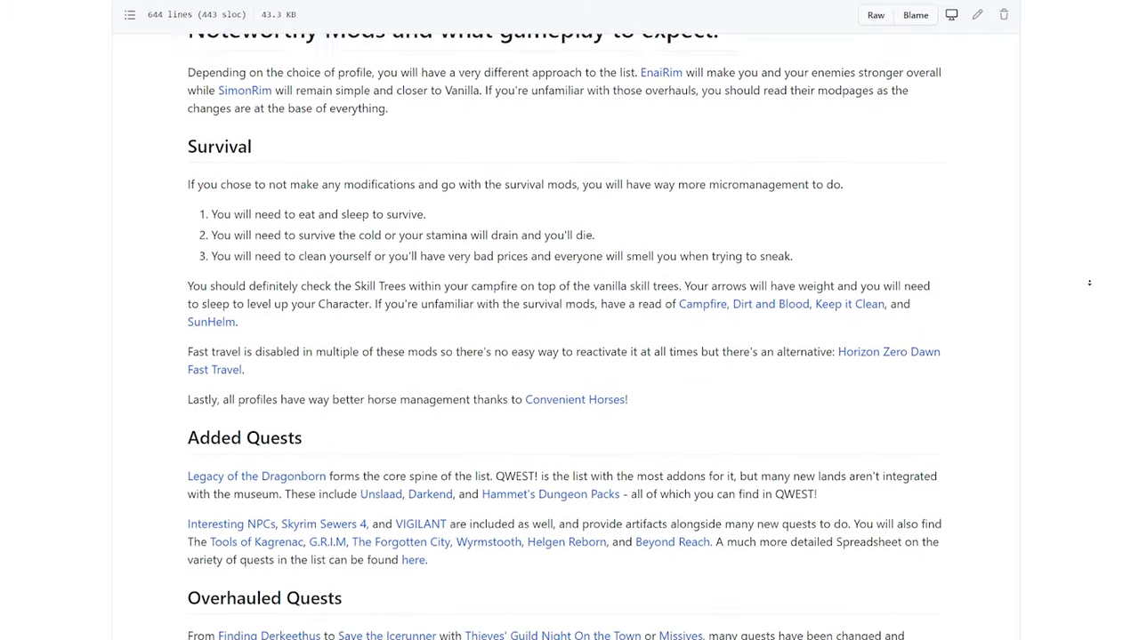
pyautogui.scroll(-3)
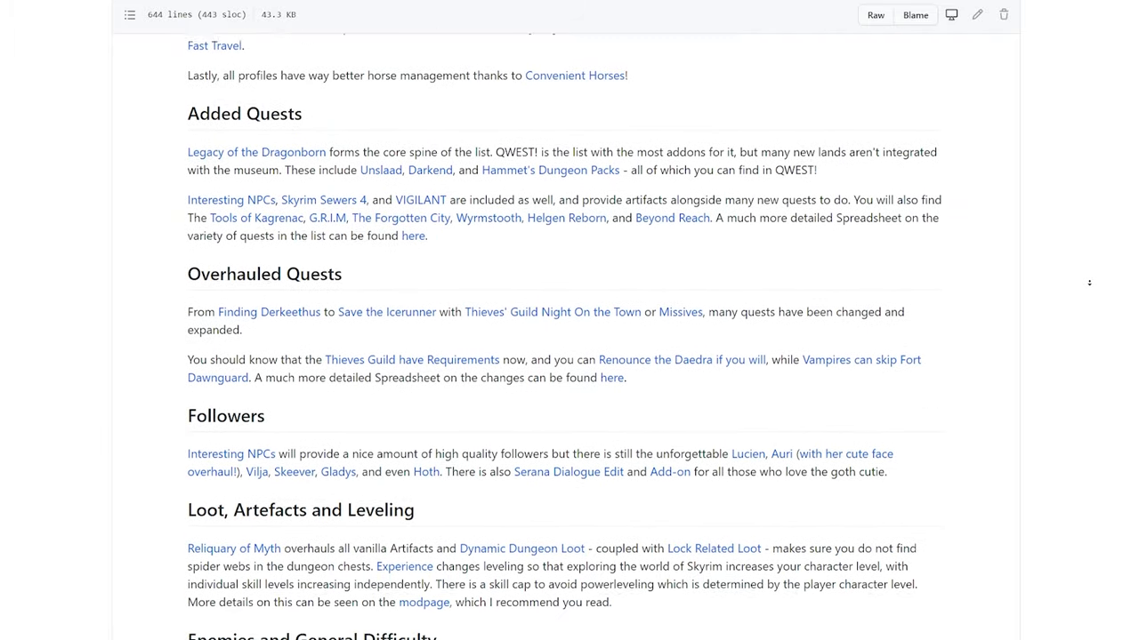
pyautogui.scroll(-3)
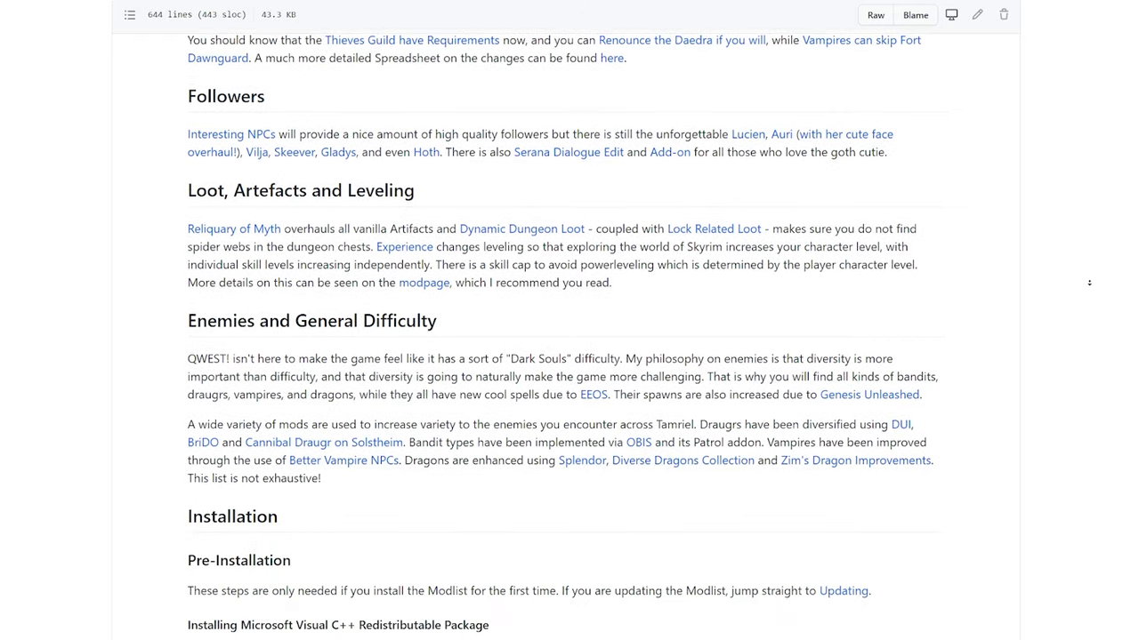
pyautogui.scroll(-3)
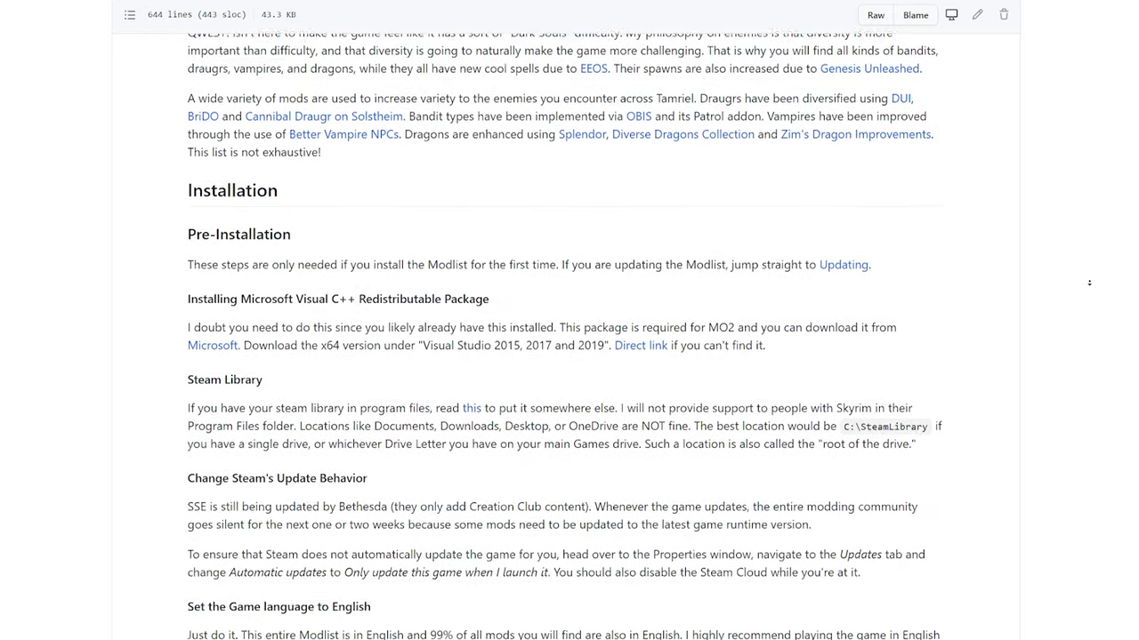
pyautogui.scroll(-3)
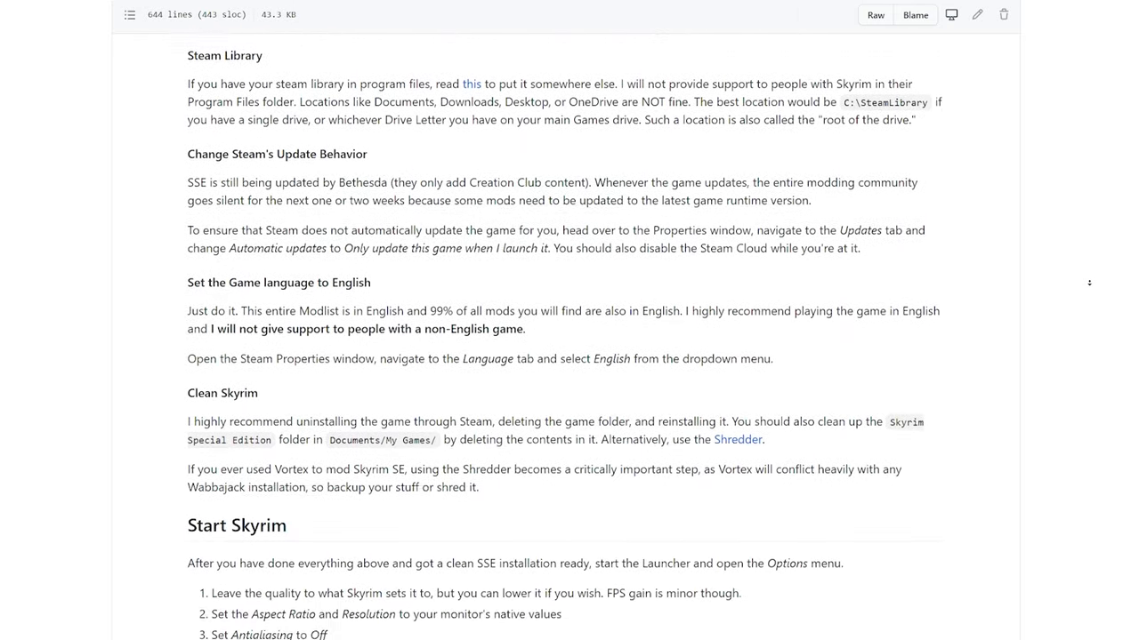
pyautogui.scroll(-3)
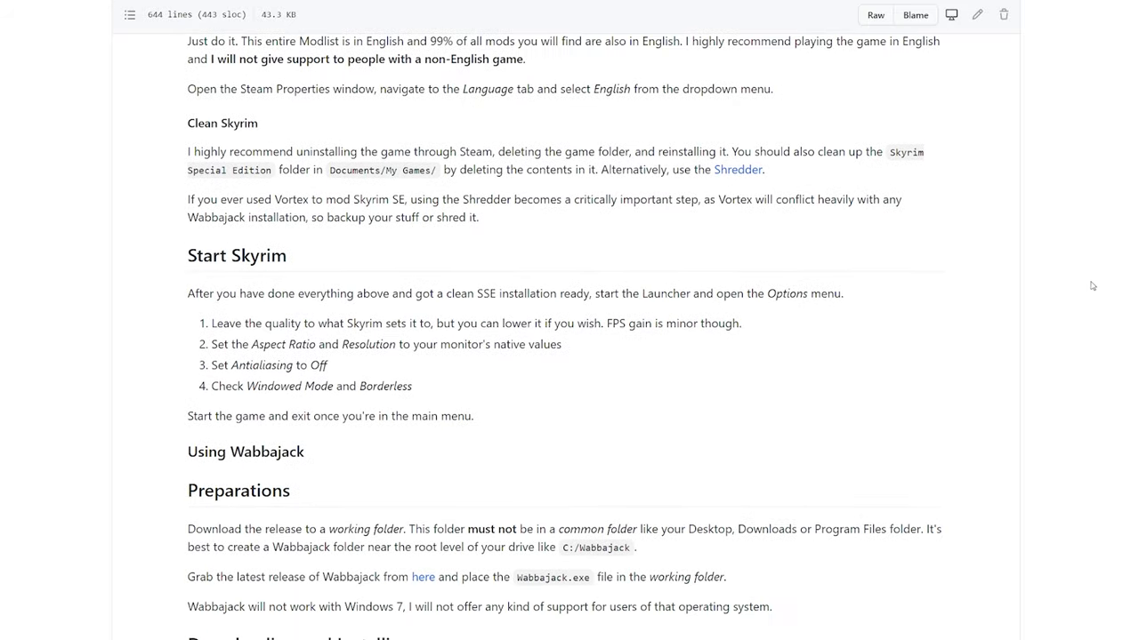
pyautogui.scroll(-3)
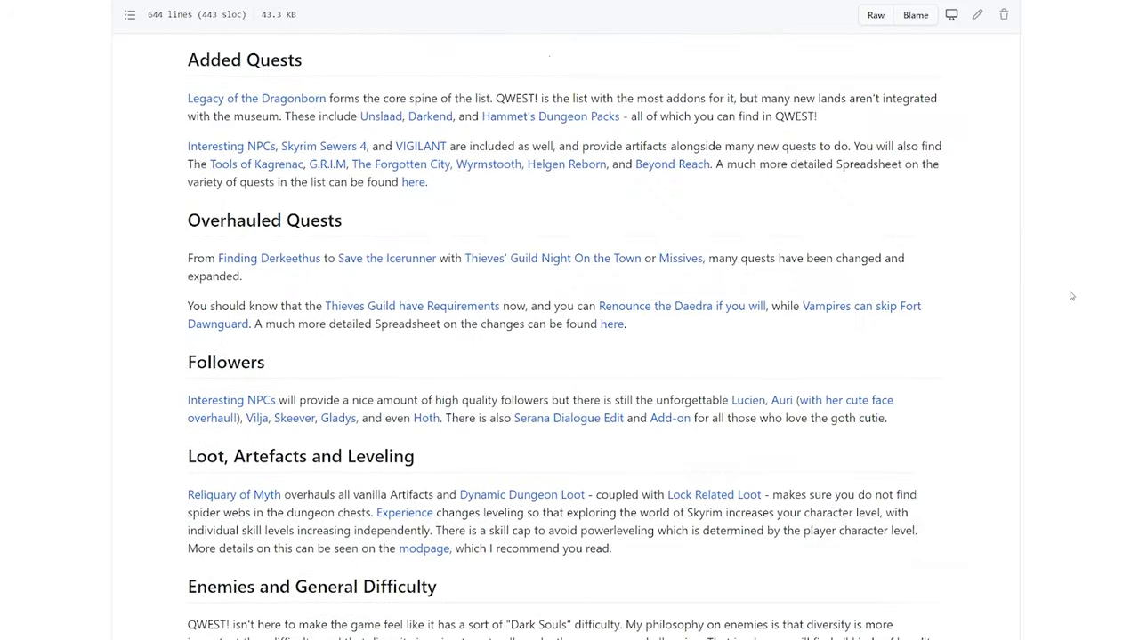
pyautogui.scroll(-3)
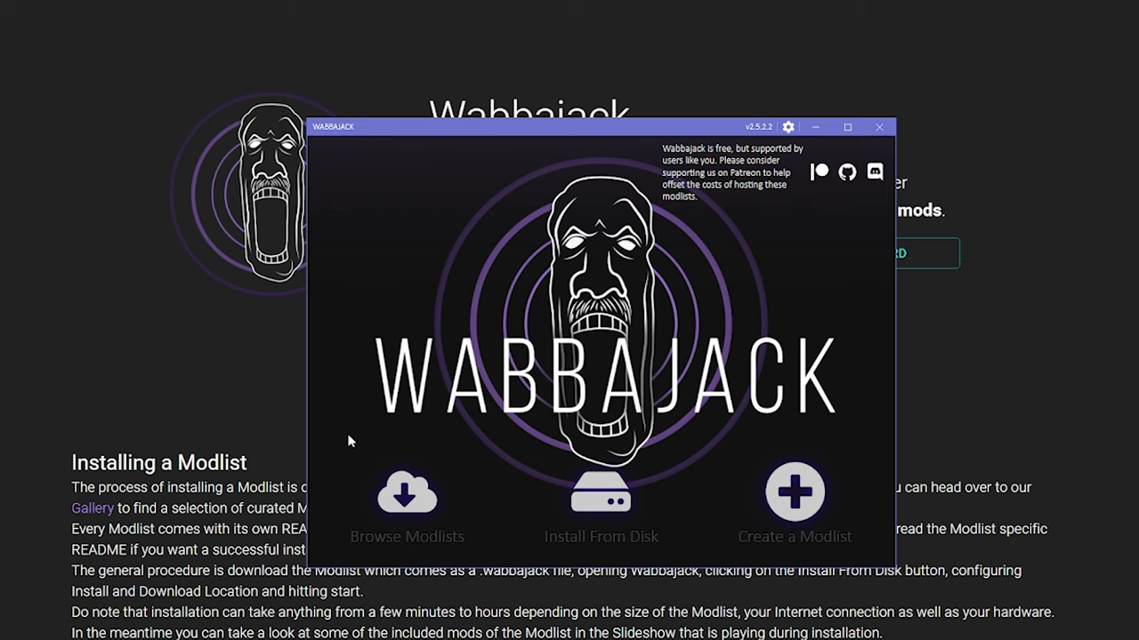
# Load qwest.wabbajack via Install From Disk and browse for the installation location
pyautogui.click(601, 489)
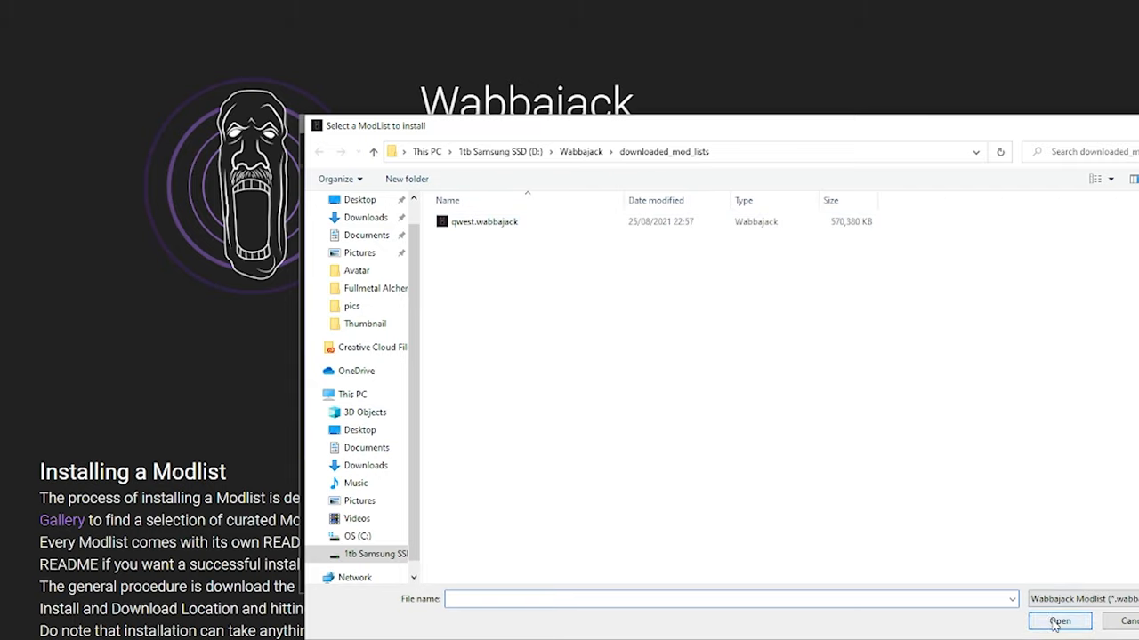
pyautogui.click(1059, 622)
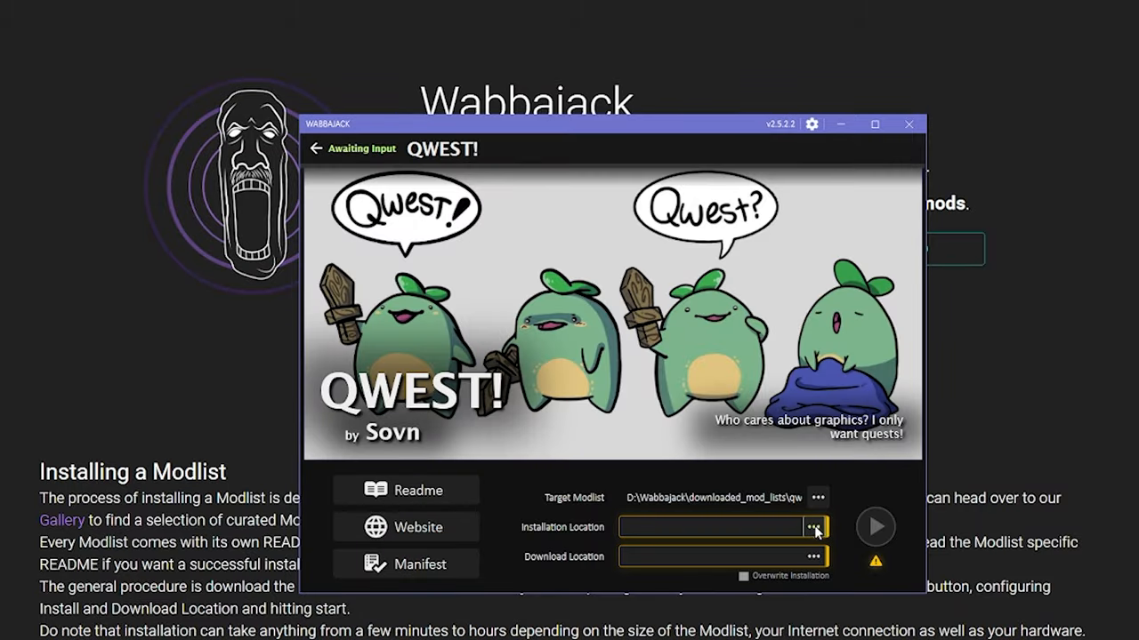
pyautogui.click(815, 526)
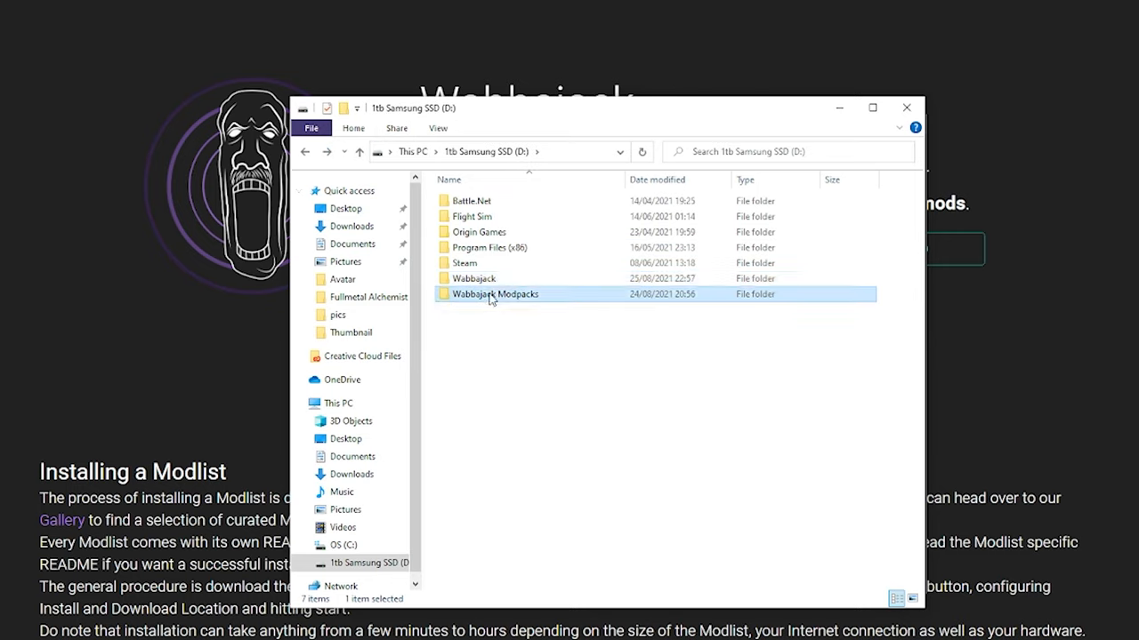
# Create a new 'Qwest' folder inside D:\Wabbajack Modpacks
pyautogui.rightClick(502, 317)
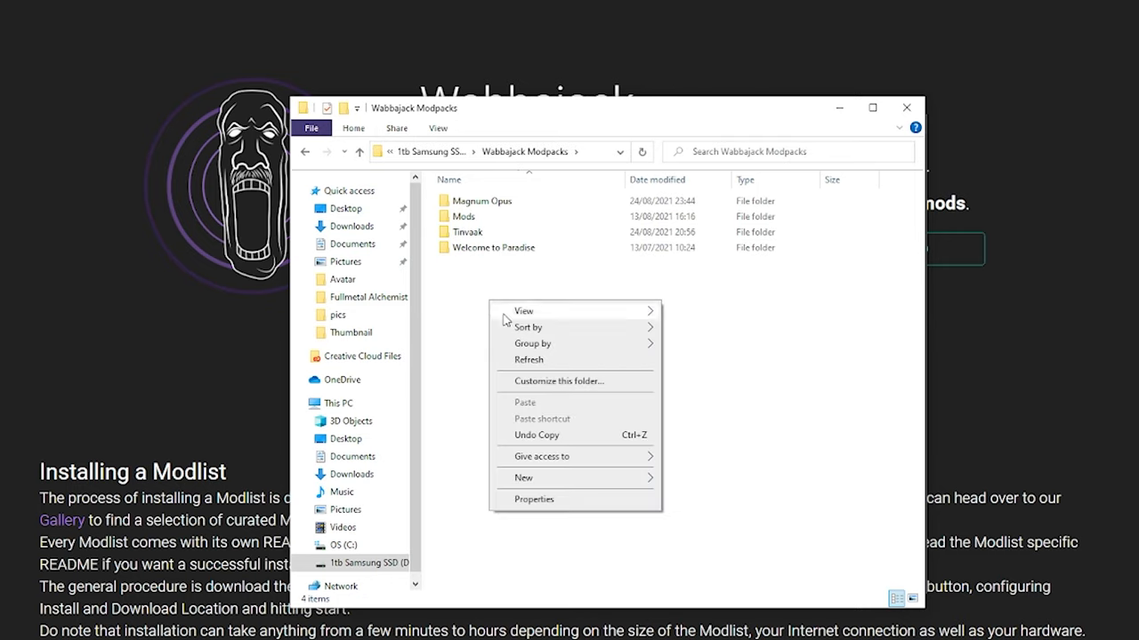
pyautogui.click(523, 477)
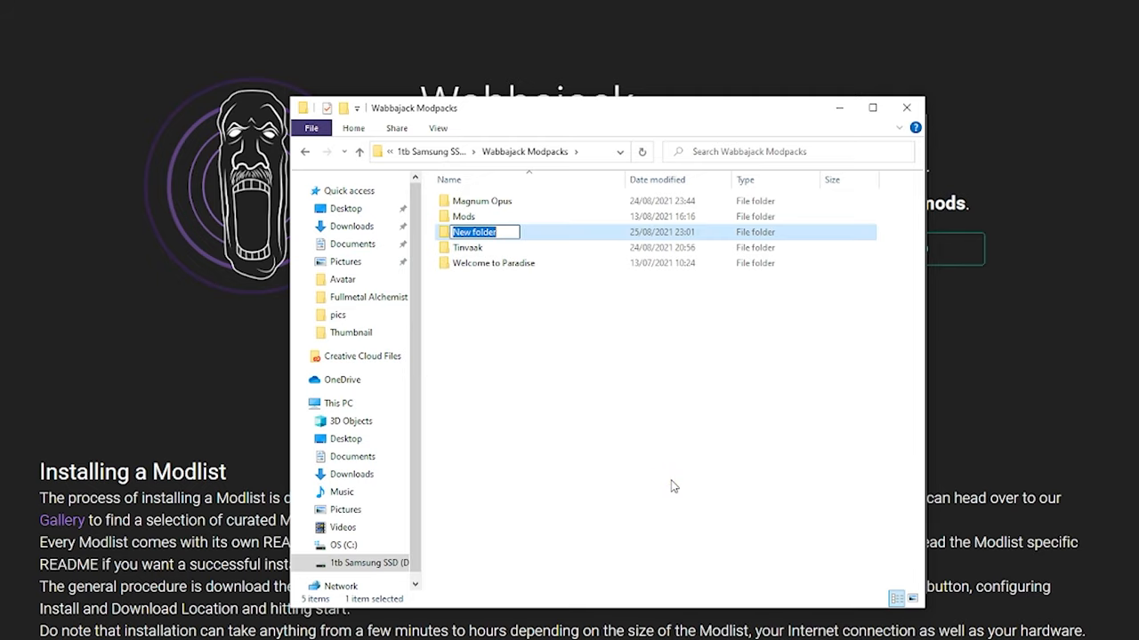
pyautogui.write('Ow')
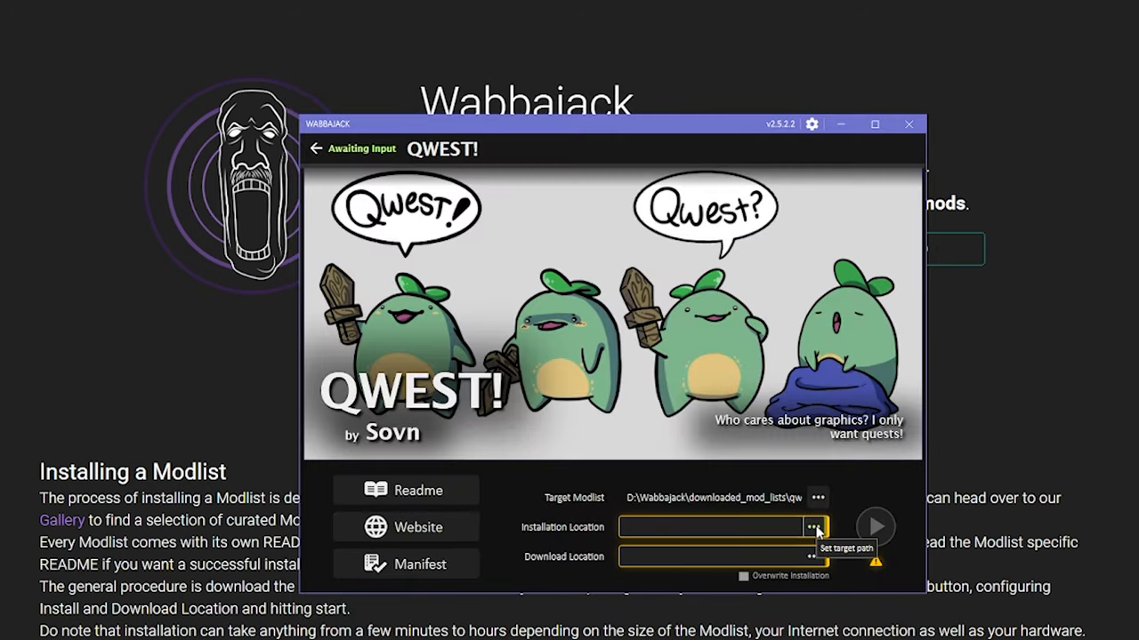
# Set the install location to the Qwest folder and start installing QWEST!
pyautogui.click(818, 528)
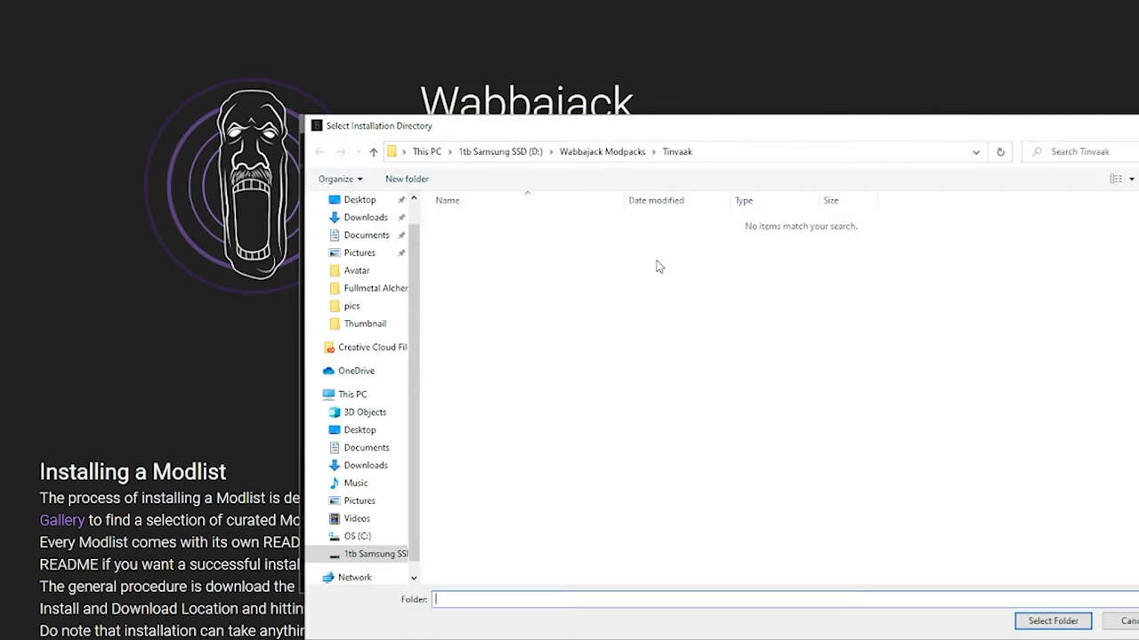
pyautogui.click(602, 152)
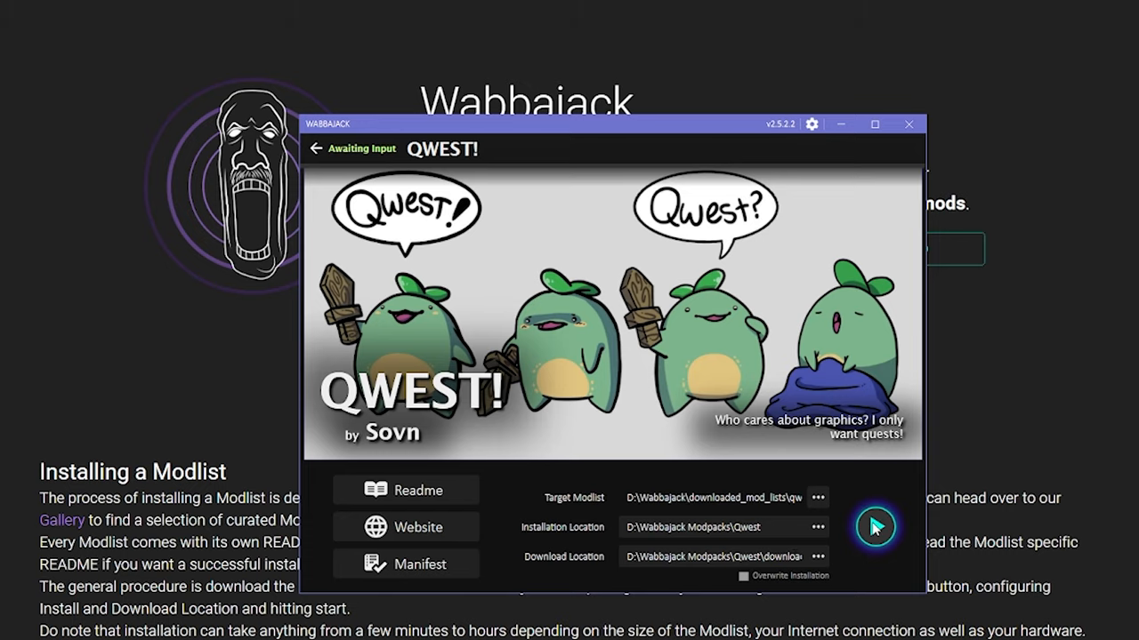
pyautogui.click(875, 526)
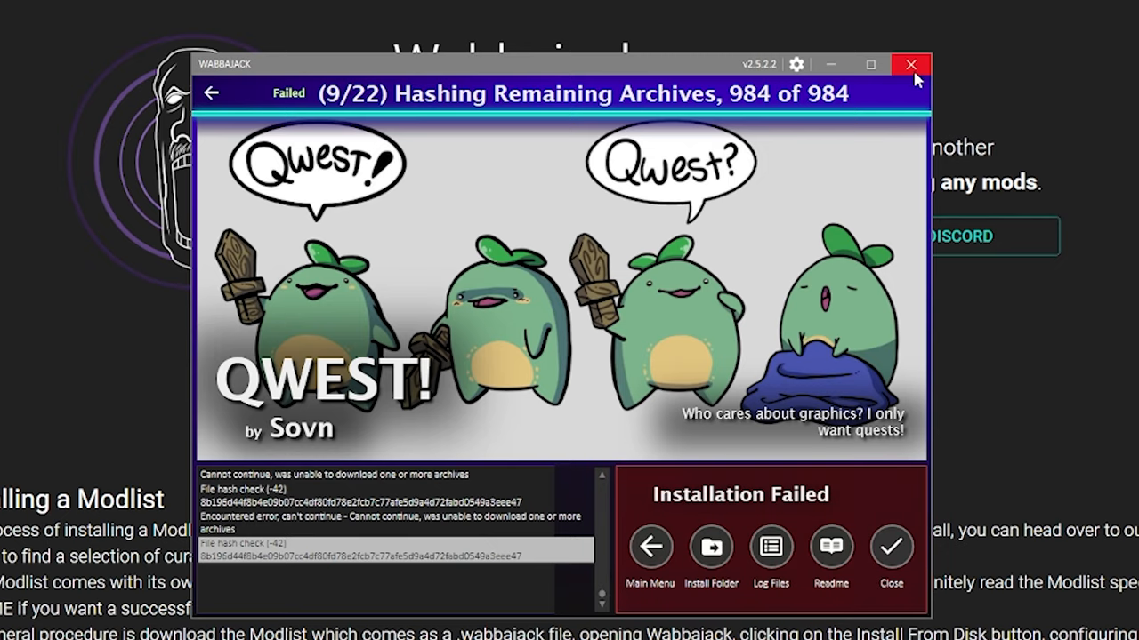
# Close the failed Wabbajack, relaunch Wabbajack.exe and reload the QWEST! modlist from disk
pyautogui.click(907, 65)
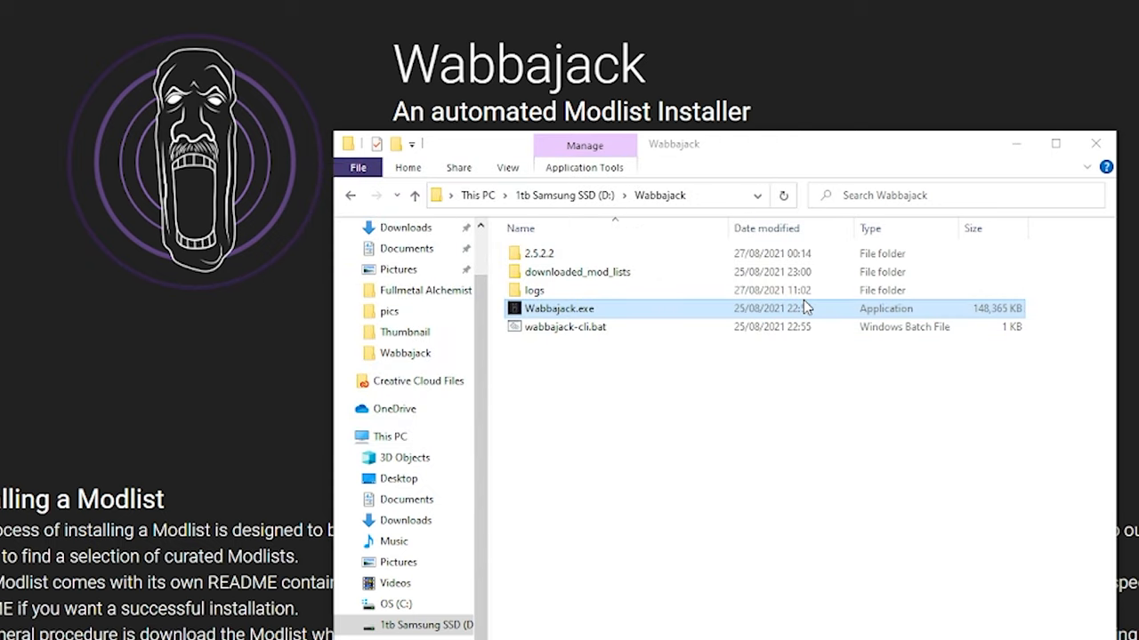
pyautogui.doubleClick(559, 308)
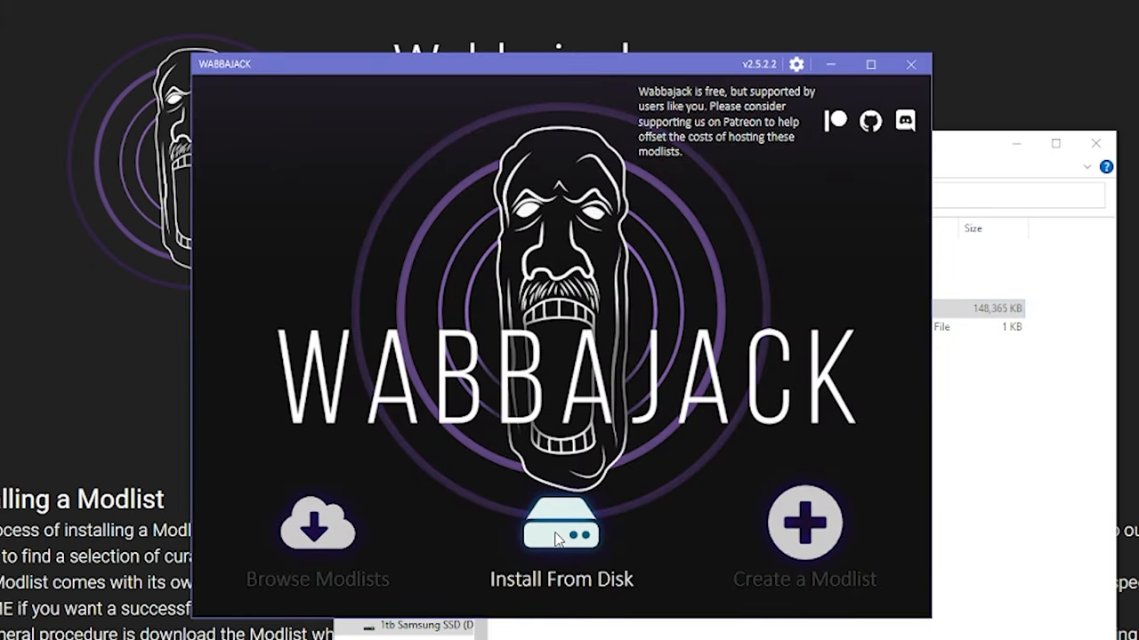
pyautogui.click(561, 524)
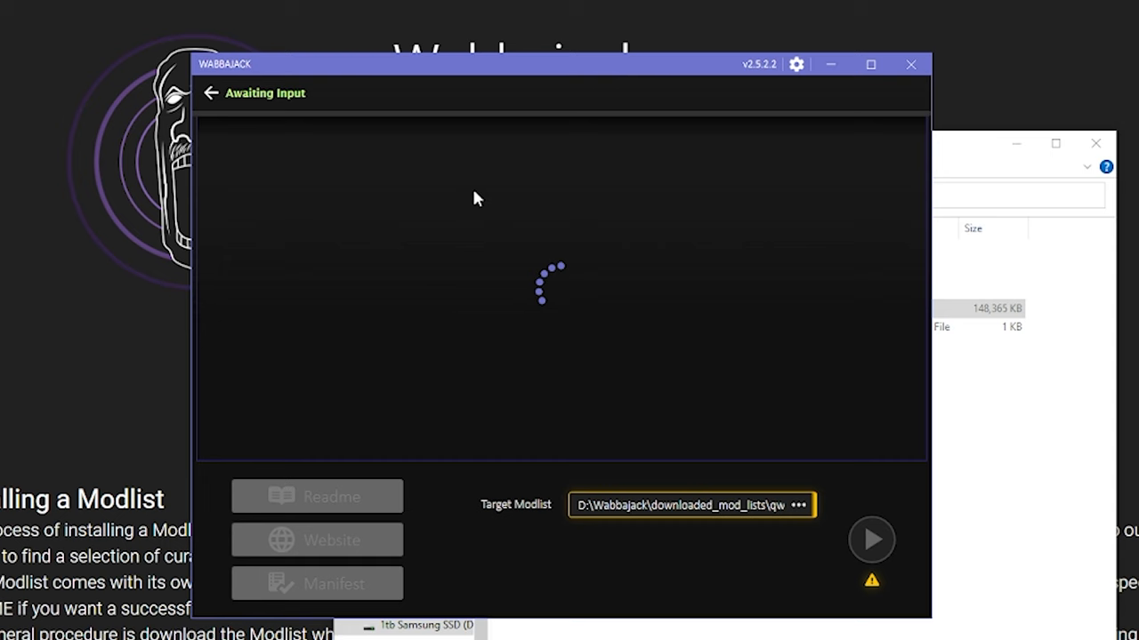
pyautogui.click(872, 542)
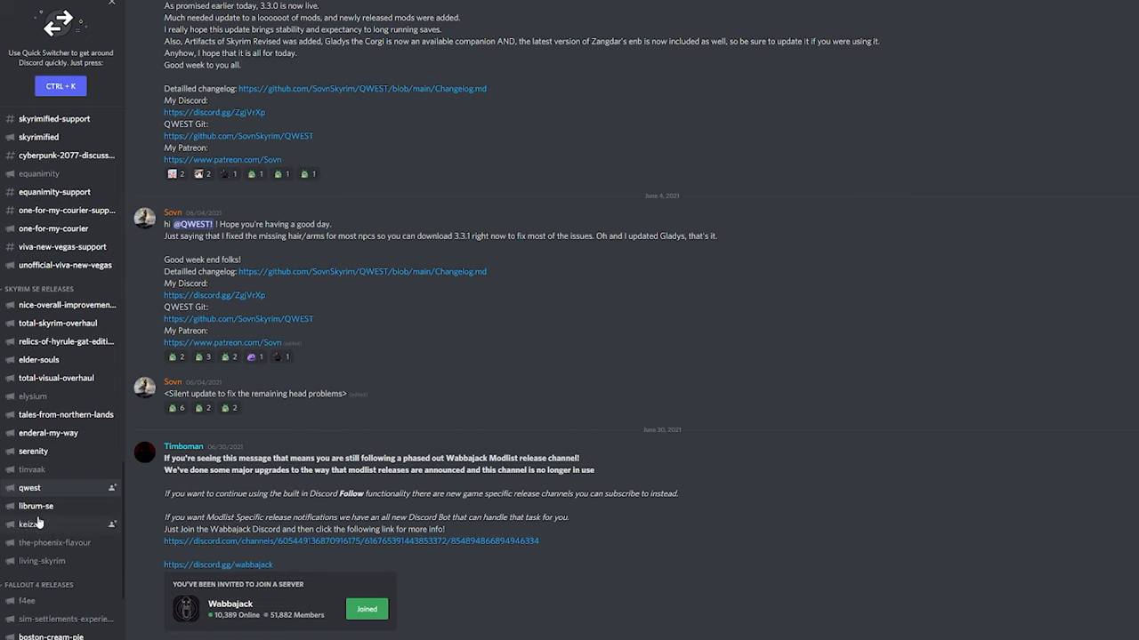
# Check the qwest and f4ee release channels in the Wabbajack Discord
pyautogui.click(37, 506)
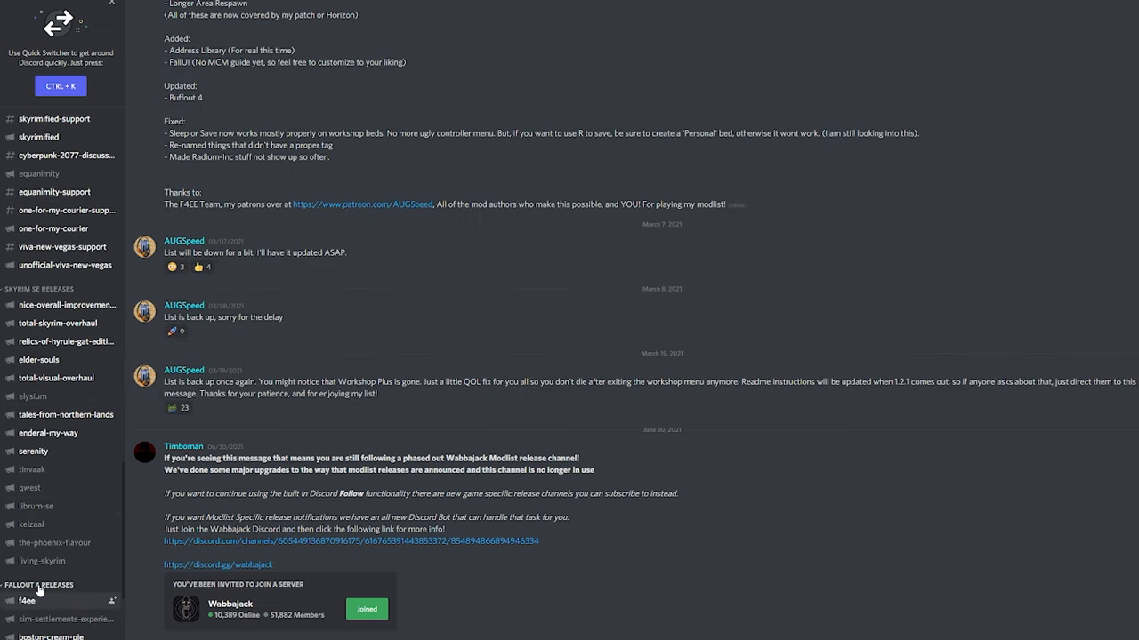
pyautogui.click(38, 504)
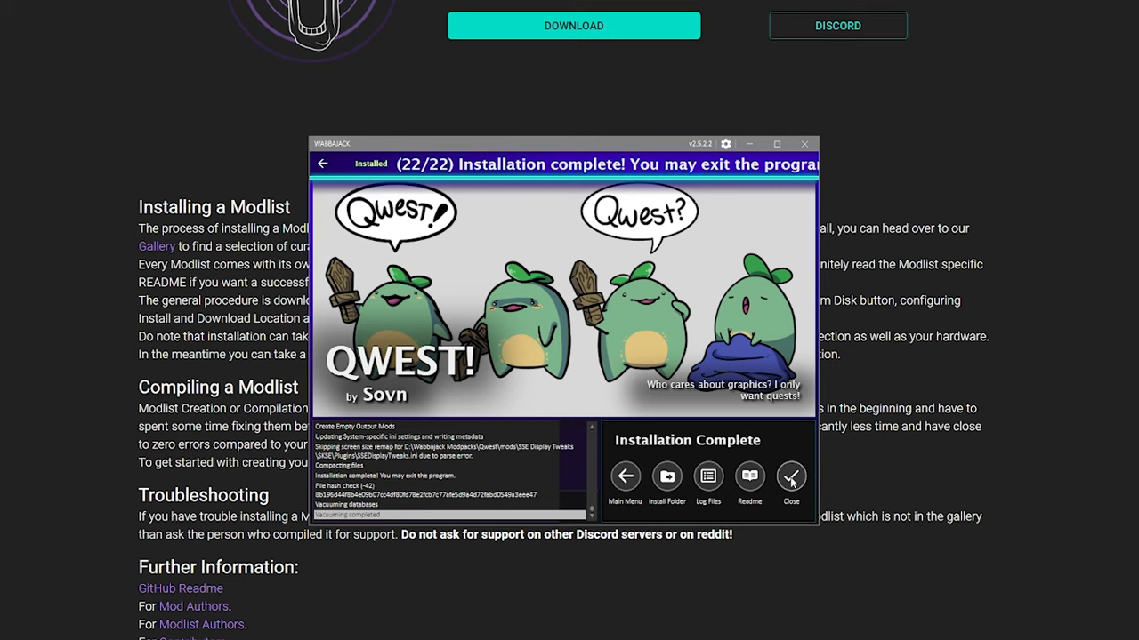
# Close the completed QWEST! install, skim the README, and launch Skyrim through SKSE
pyautogui.click(789, 476)
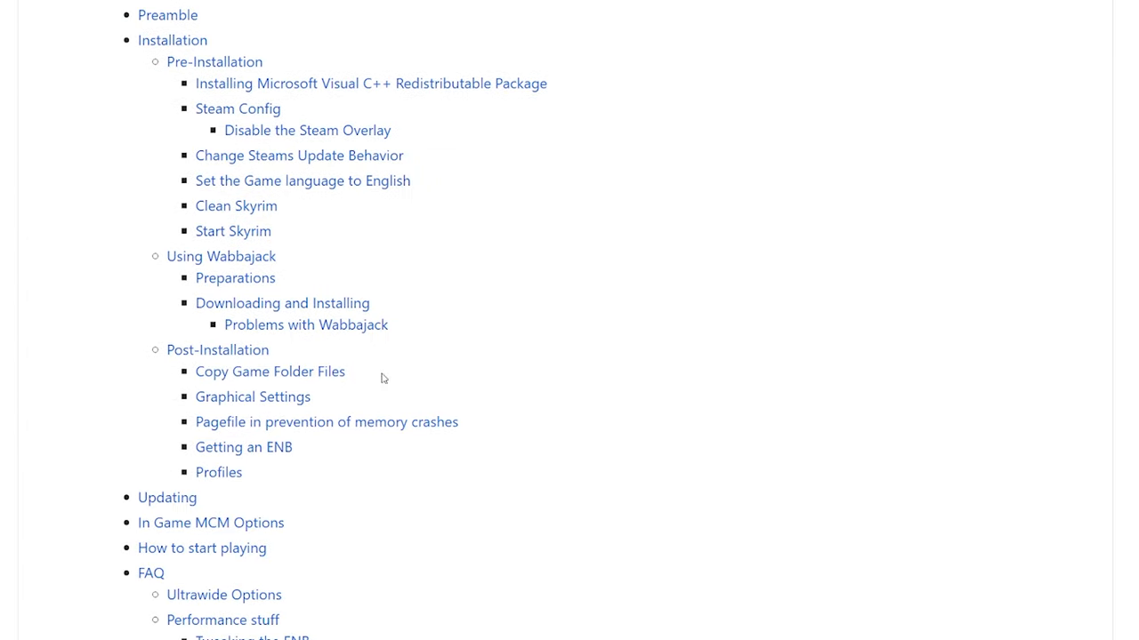
pyautogui.scroll(-3)
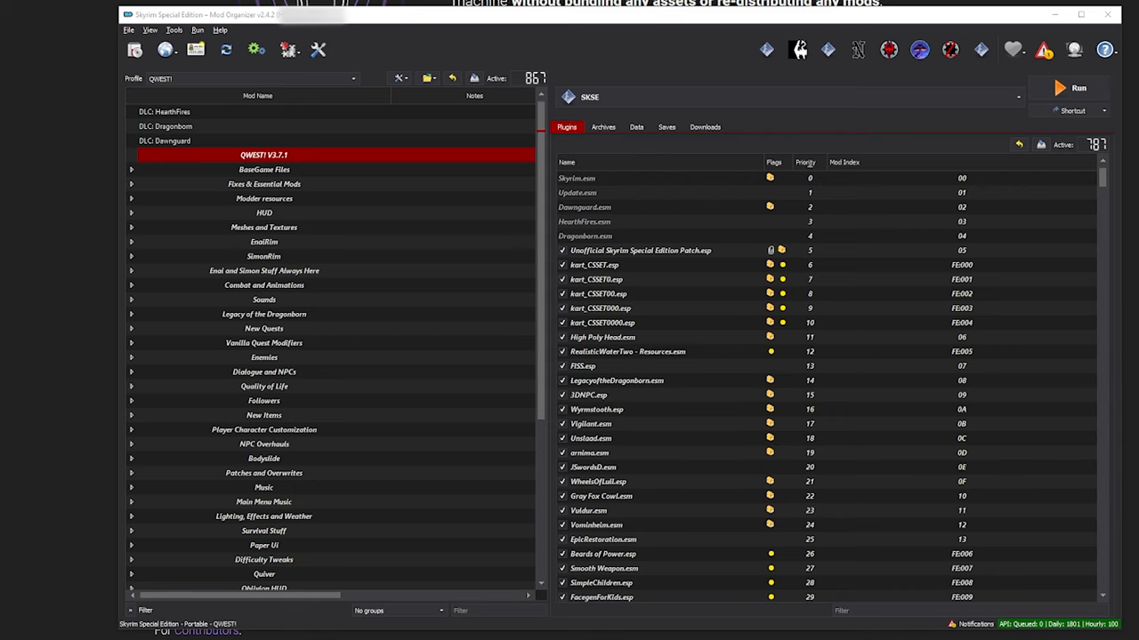
pyautogui.click(1073, 88)
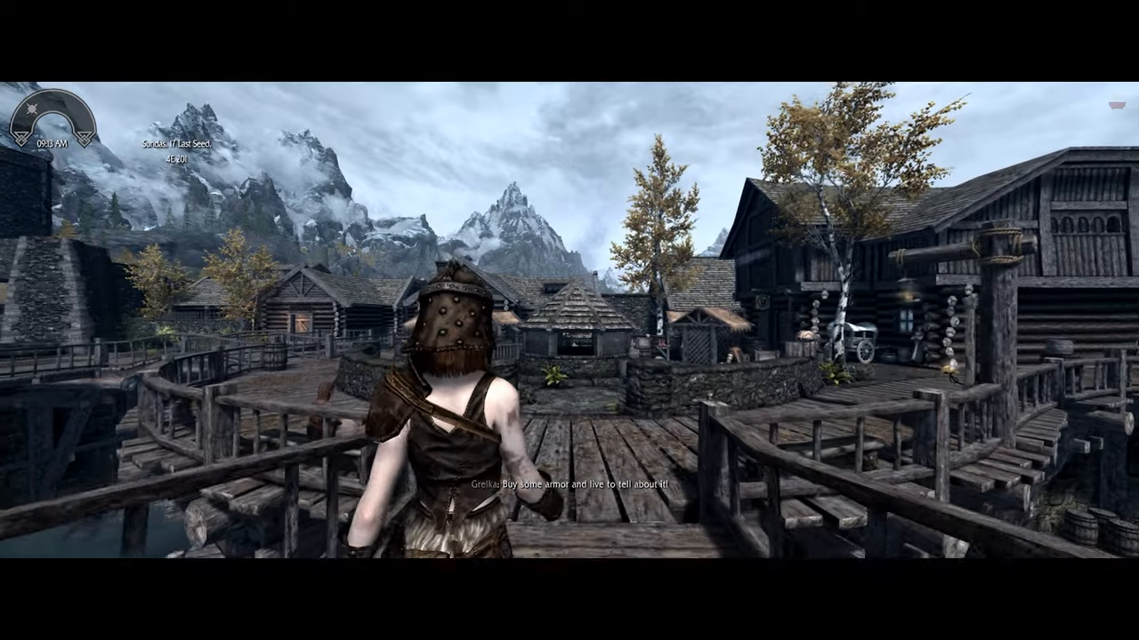